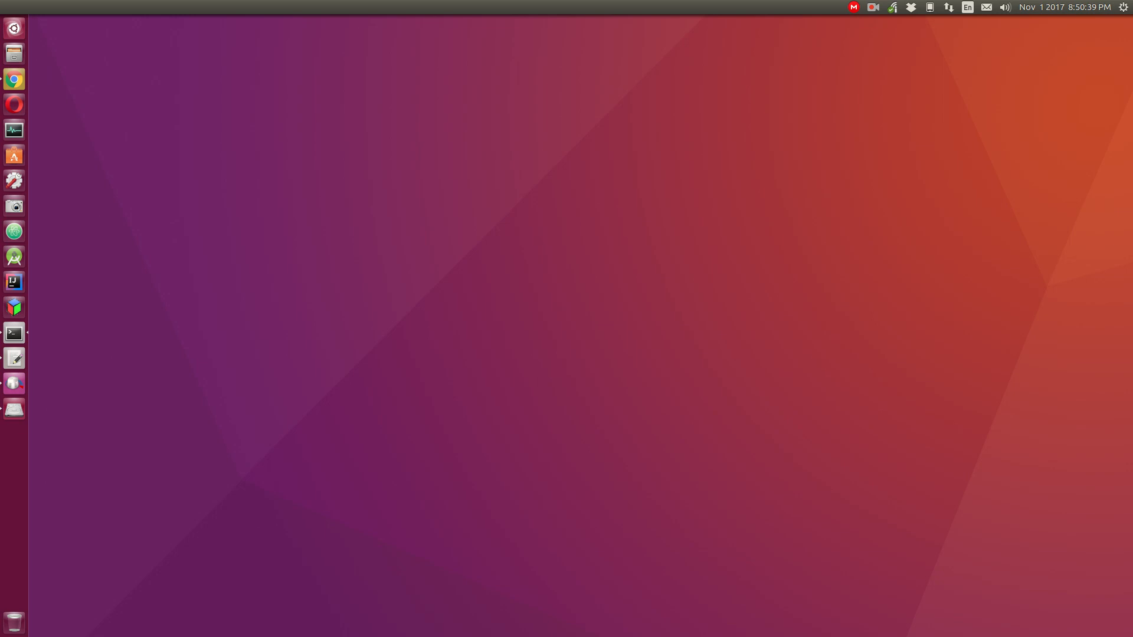
Step: Run 'sudo apt install gedit-plugins' in a terminal, then close the terminal window
{"action": "left_click", "coordinate": [15, 333]}
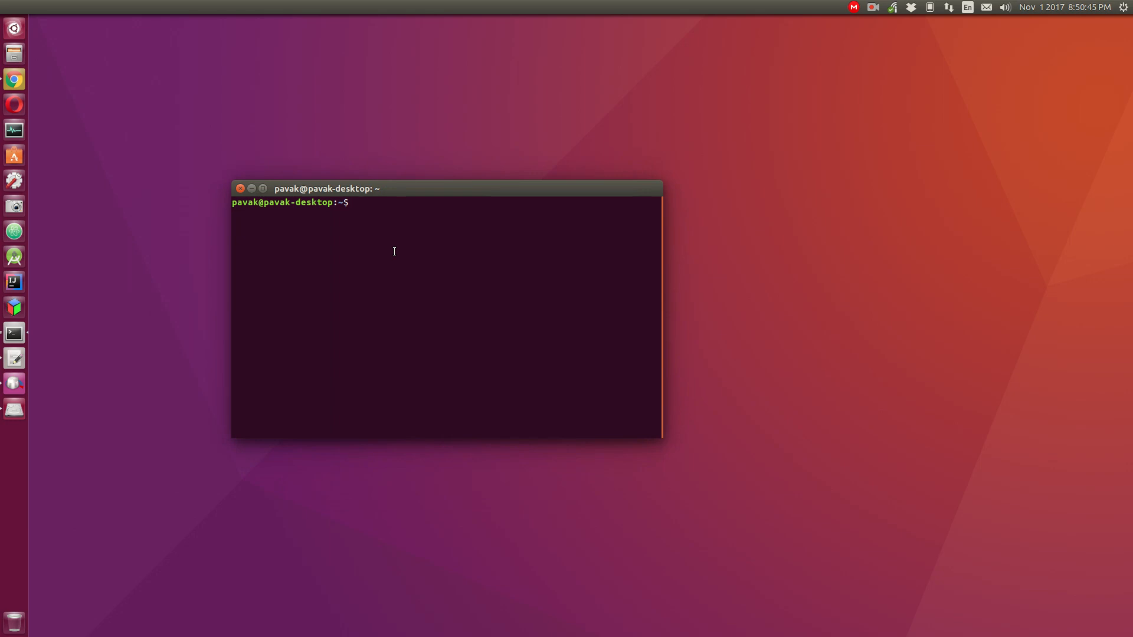
{"action": "type", "text": "sudo apt install ge"}
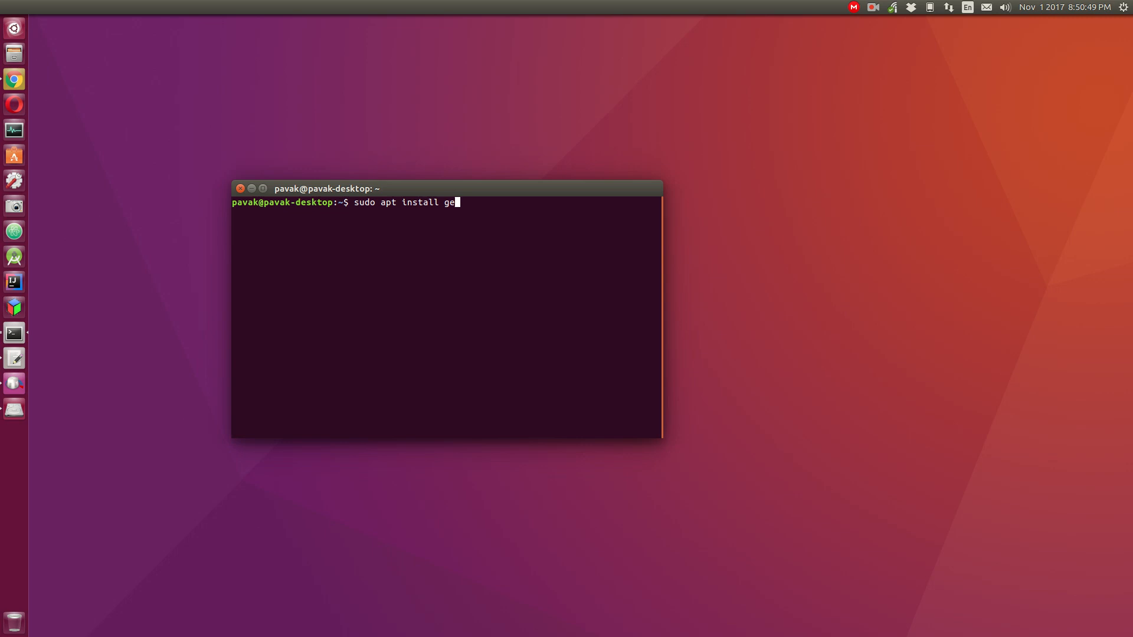
{"action": "type", "text": "dit-plugins"}
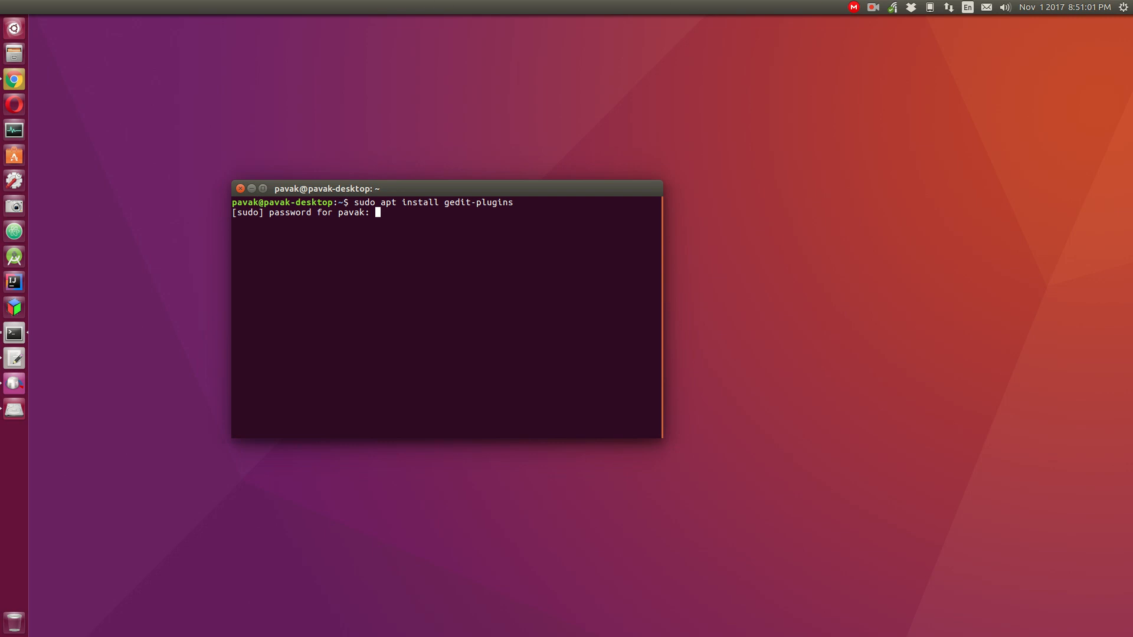
{"action": "key", "text": "Return"}
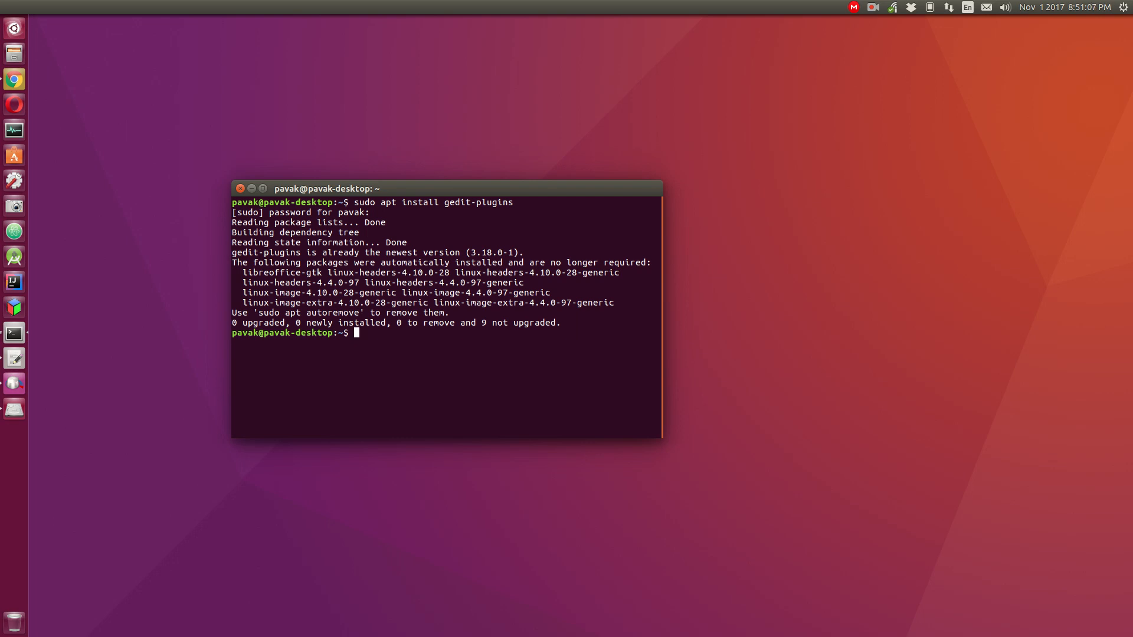
{"action": "left_click", "coordinate": [241, 189]}
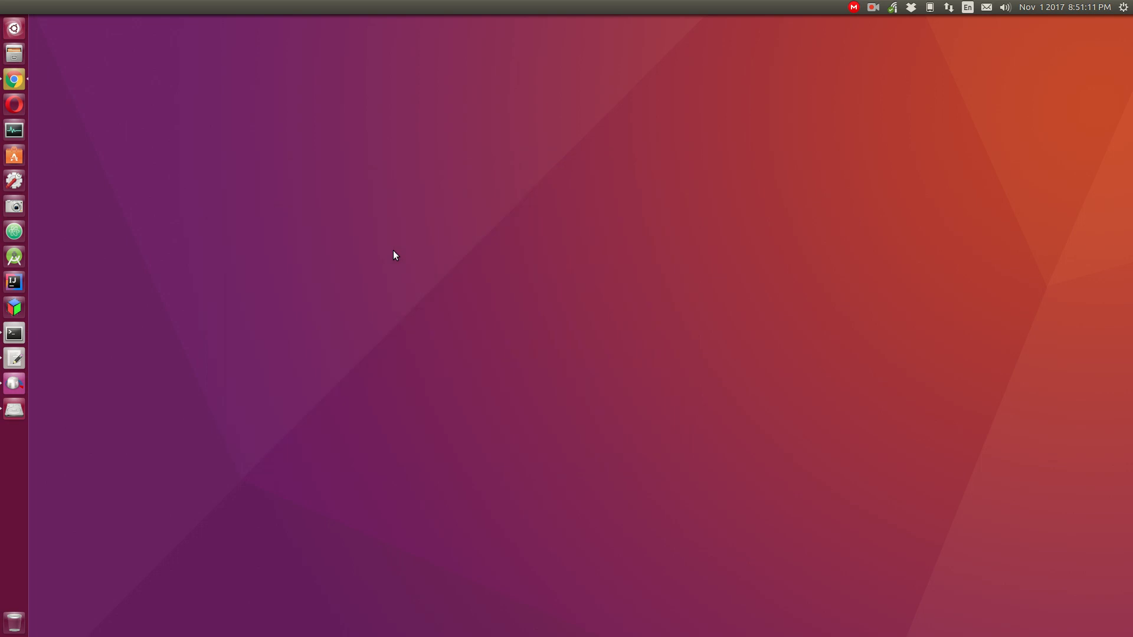
{"action": "mouse_move", "coordinate": [76, 368]}
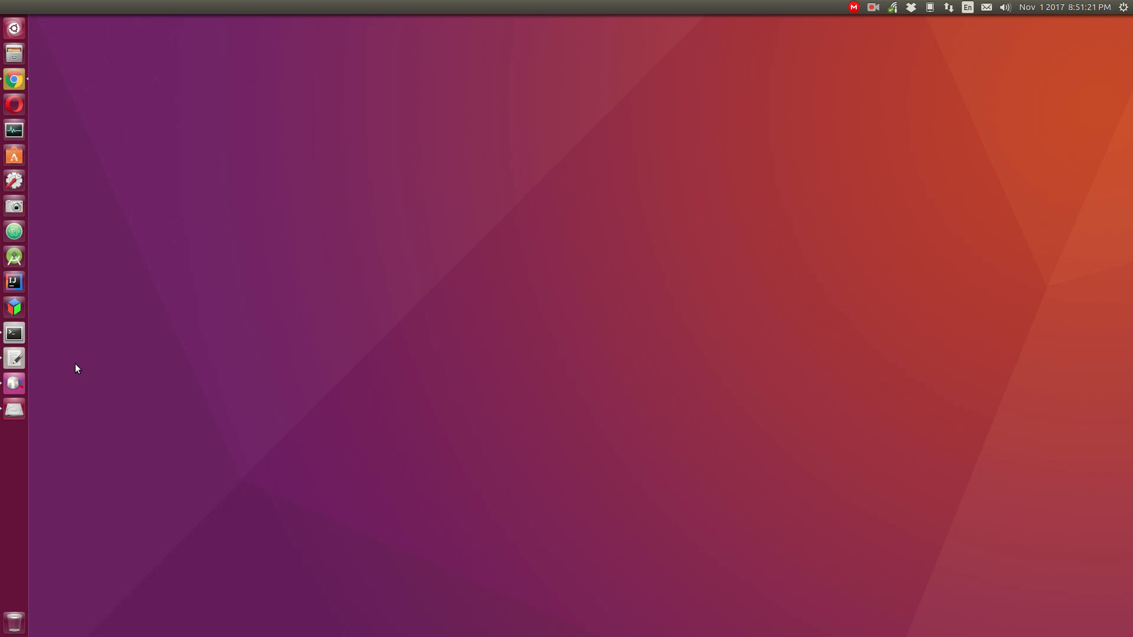
{"action": "mouse_move", "coordinate": [14, 359]}
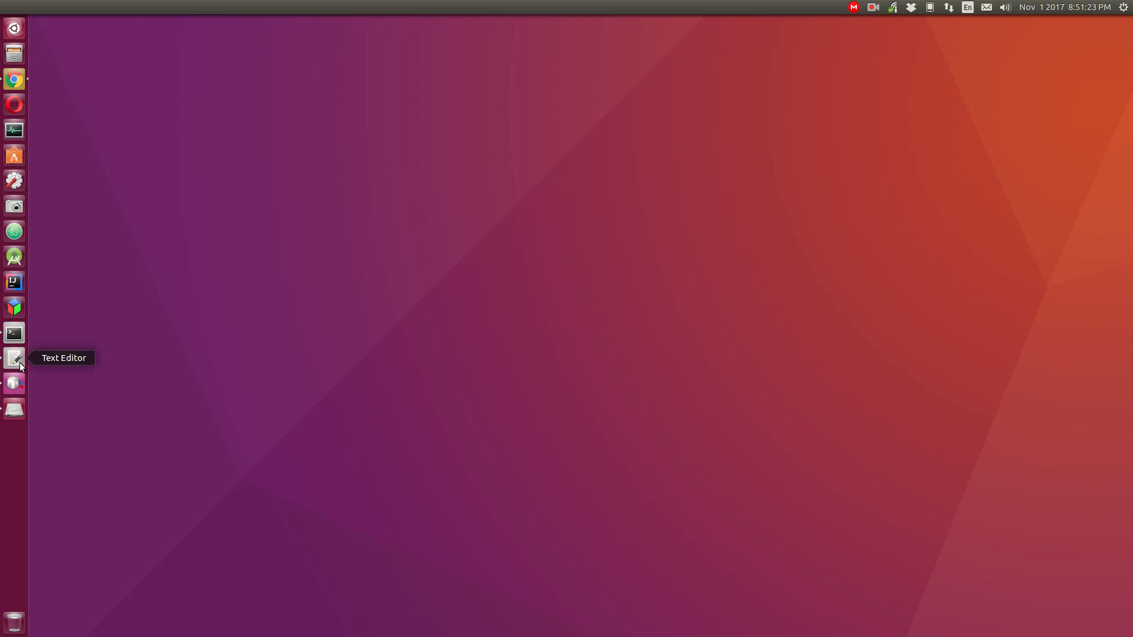
Step: Launch the text editor from the launcher with an empty untitled document
{"action": "left_click", "coordinate": [68, 6]}
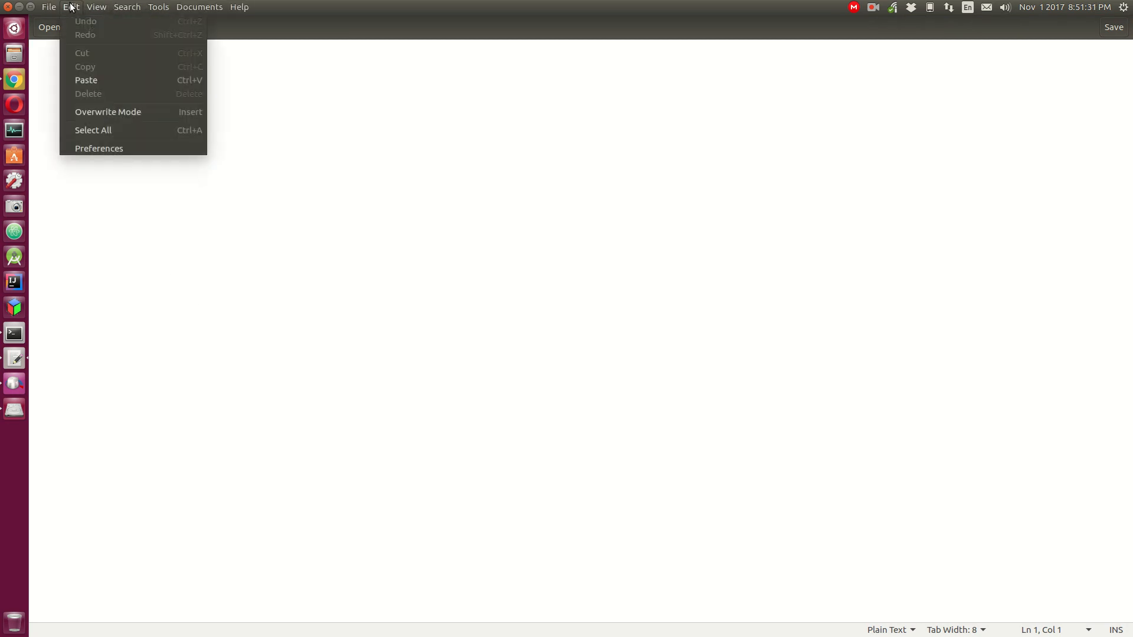
Step: In Preferences > View, enable line numbers and current-line highlighting with the right margin off
{"action": "left_click", "coordinate": [99, 149]}
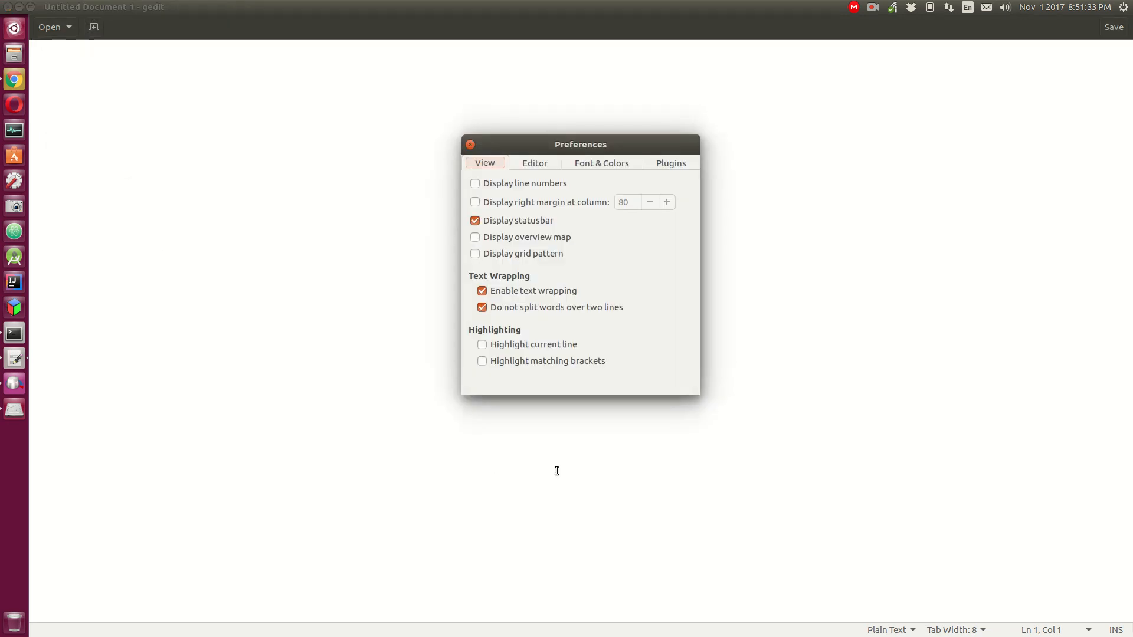
{"action": "left_click", "coordinate": [474, 183]}
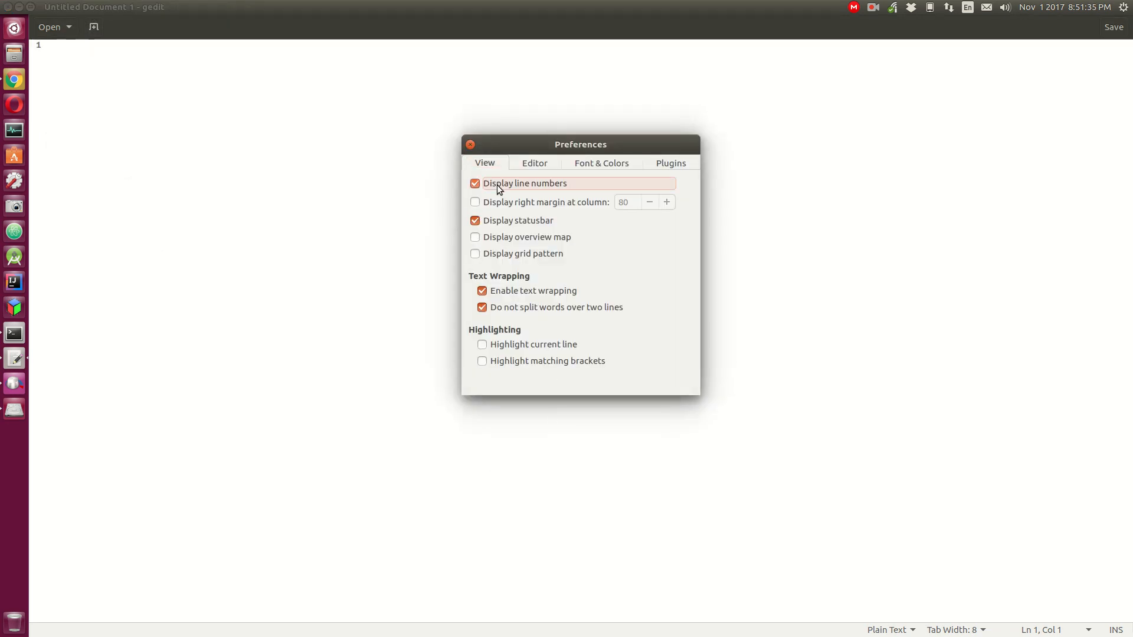
{"action": "left_click", "coordinate": [475, 201]}
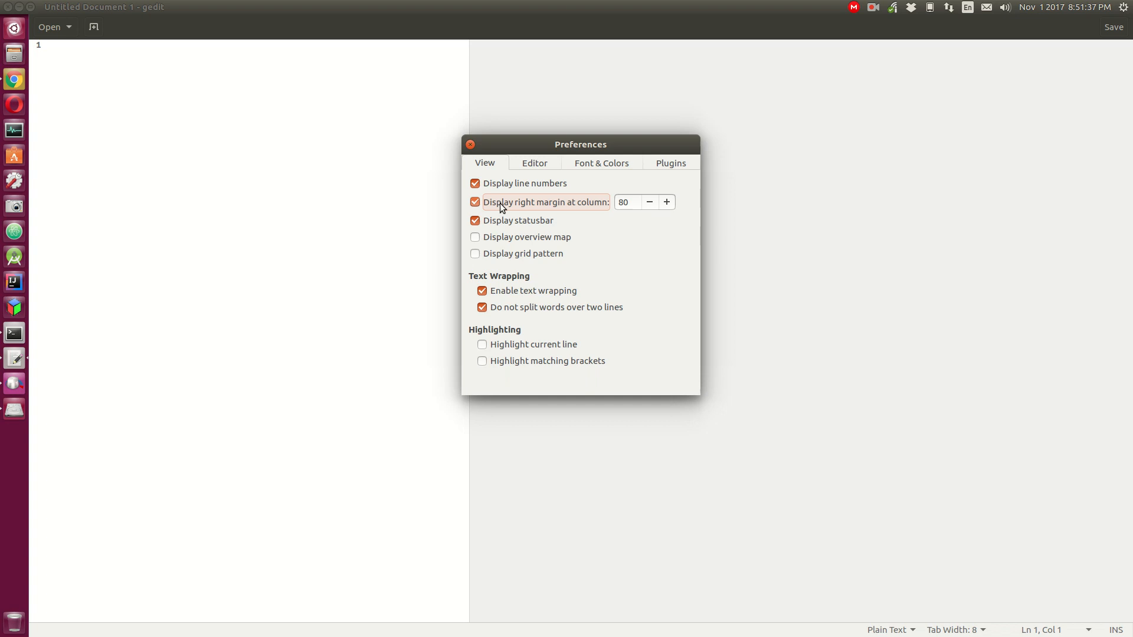
{"action": "left_click_drag", "start_coordinate": [580, 144], "coordinate": [394, 174]}
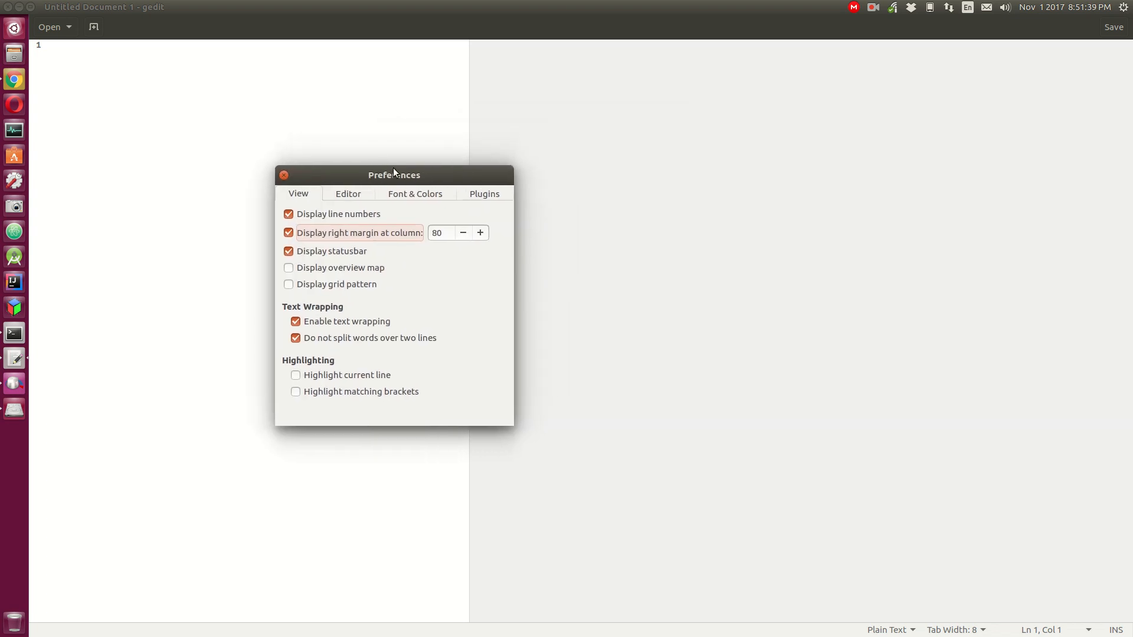
{"action": "mouse_move", "coordinate": [387, 237]}
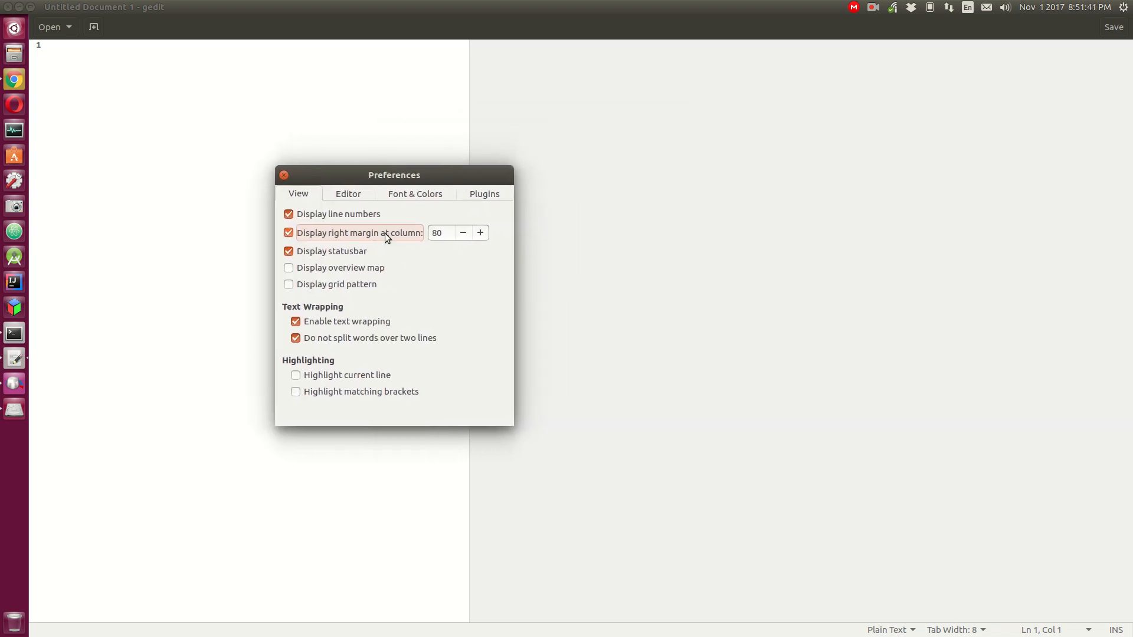
{"action": "left_click", "coordinate": [288, 232]}
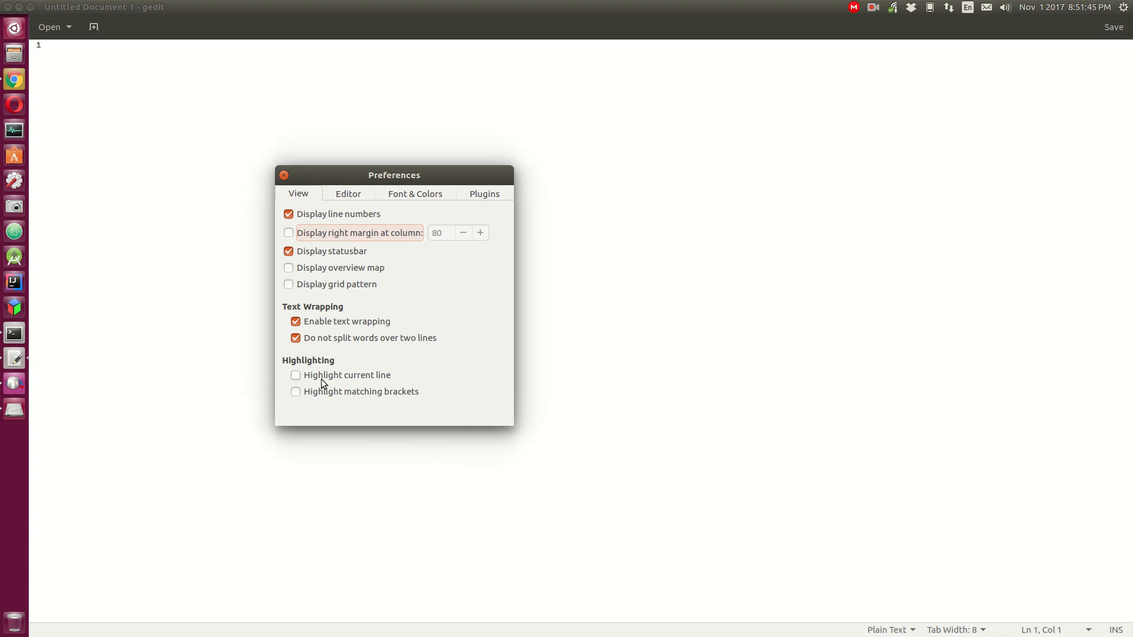
{"action": "mouse_move", "coordinate": [350, 380]}
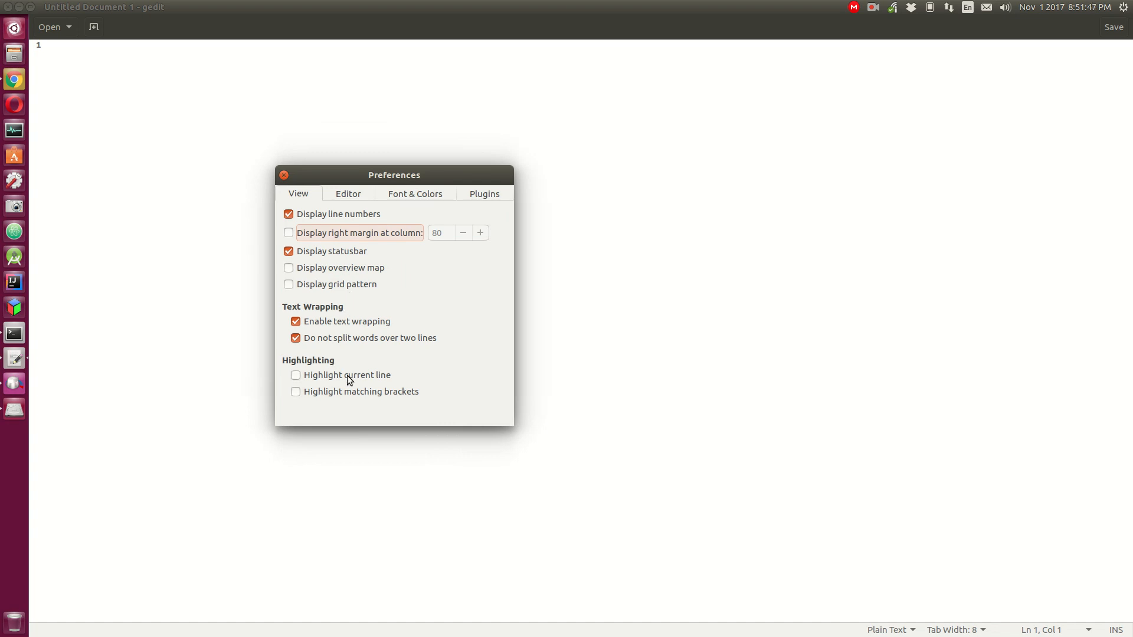
{"action": "left_click", "coordinate": [295, 376]}
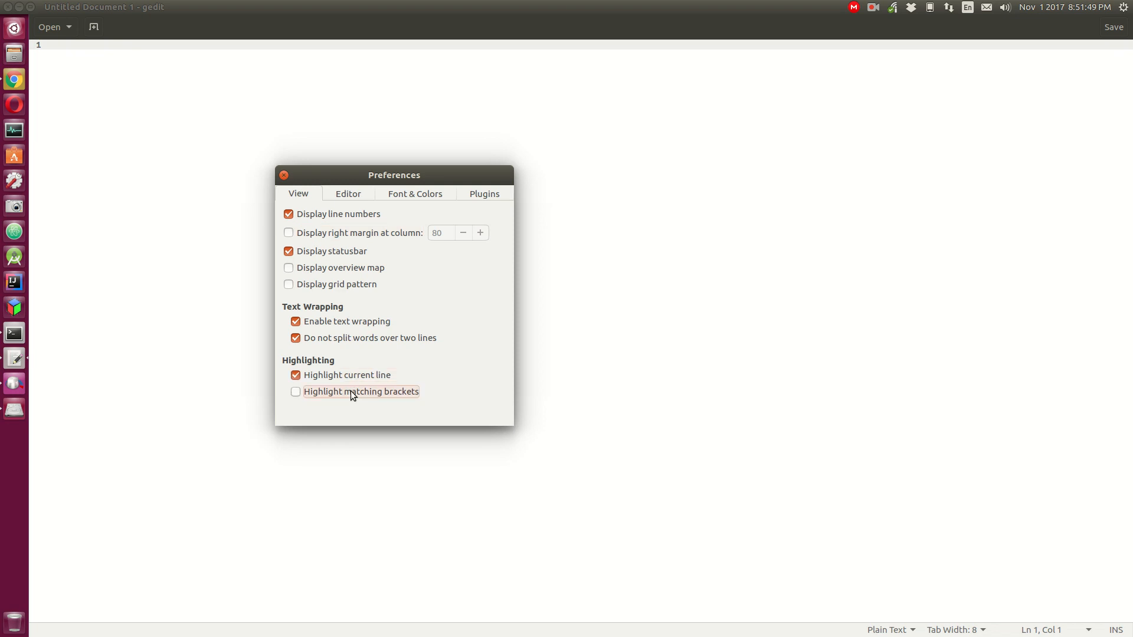
{"action": "left_click", "coordinate": [348, 194]}
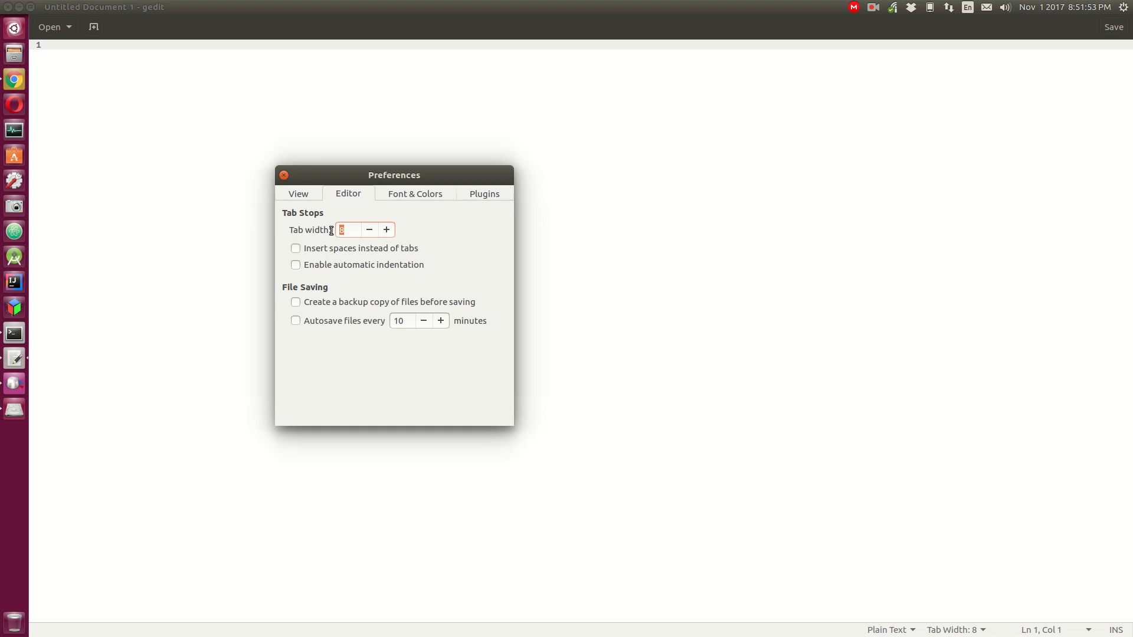
Step: Set tab width 4, insert spaces instead of tabs and enable automatic indentation
{"action": "type", "text": "4"}
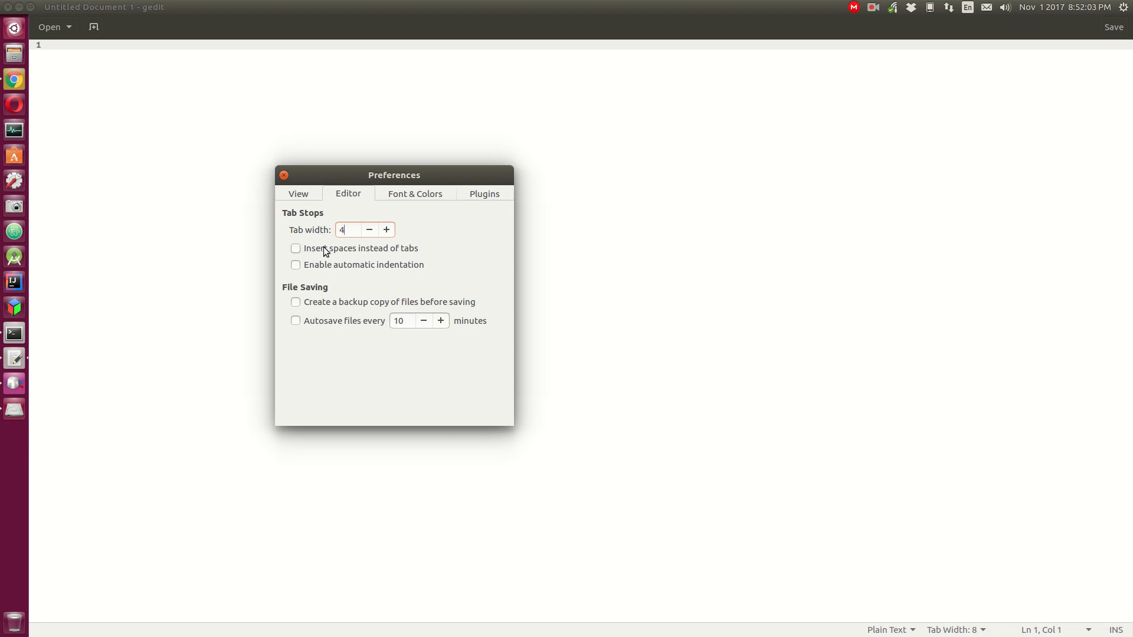
{"action": "left_click", "coordinate": [295, 248]}
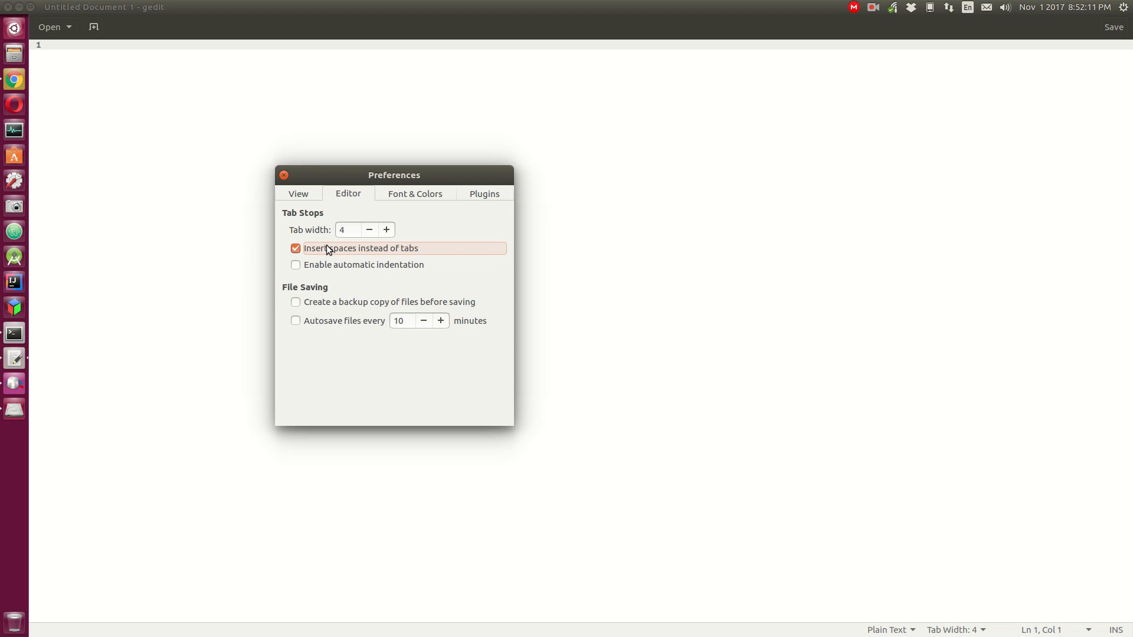
{"action": "mouse_move", "coordinate": [349, 257]}
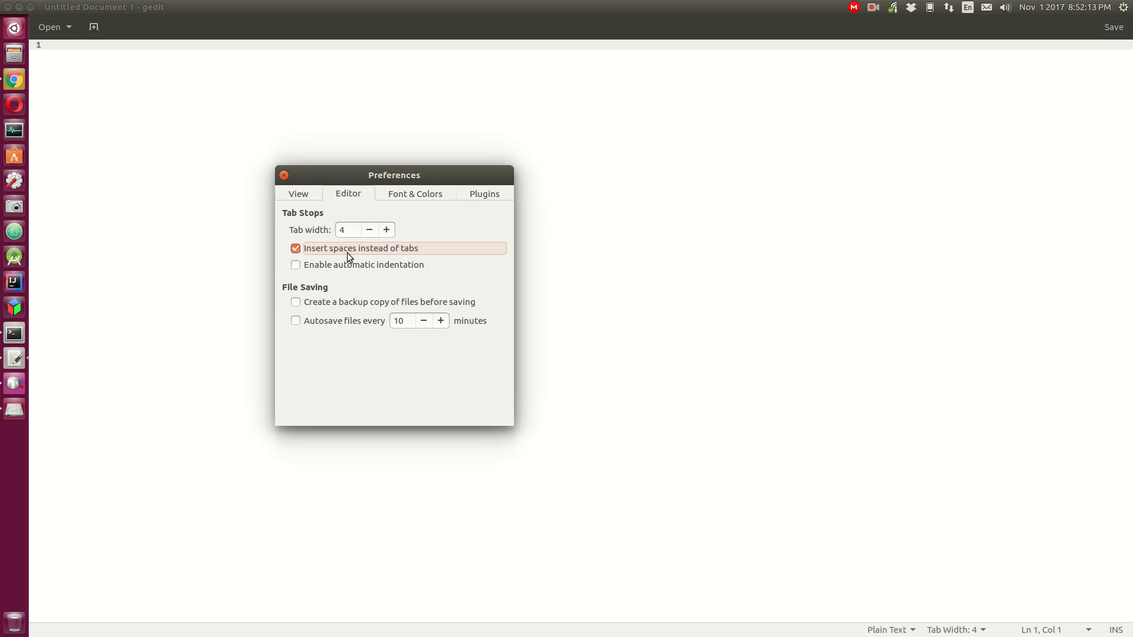
{"action": "mouse_move", "coordinate": [353, 269]}
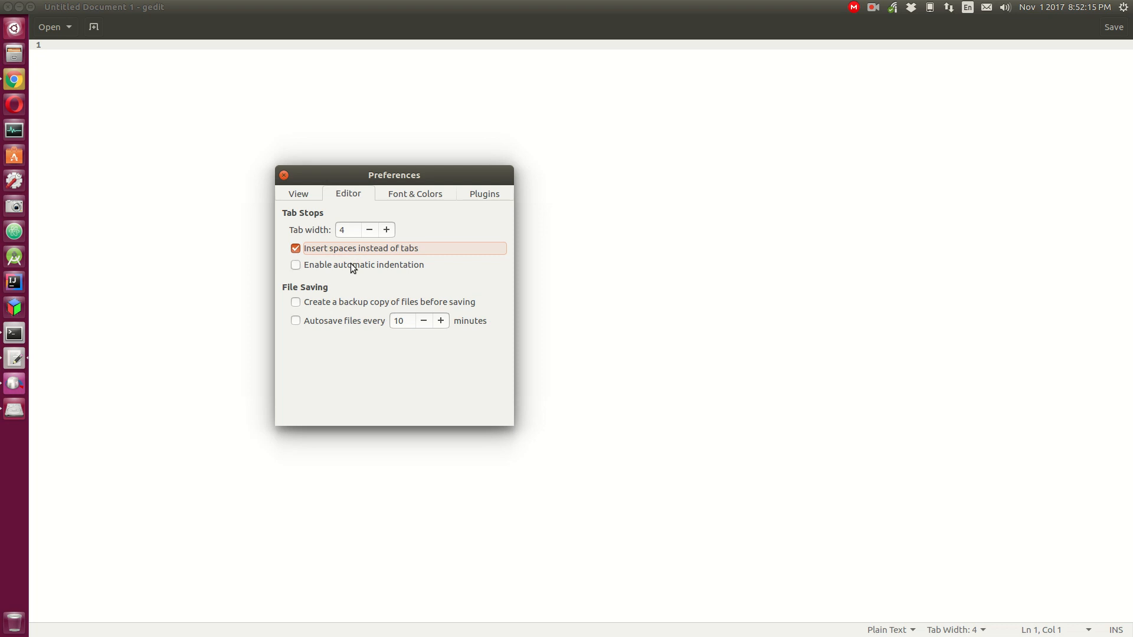
{"action": "mouse_move", "coordinate": [345, 269]}
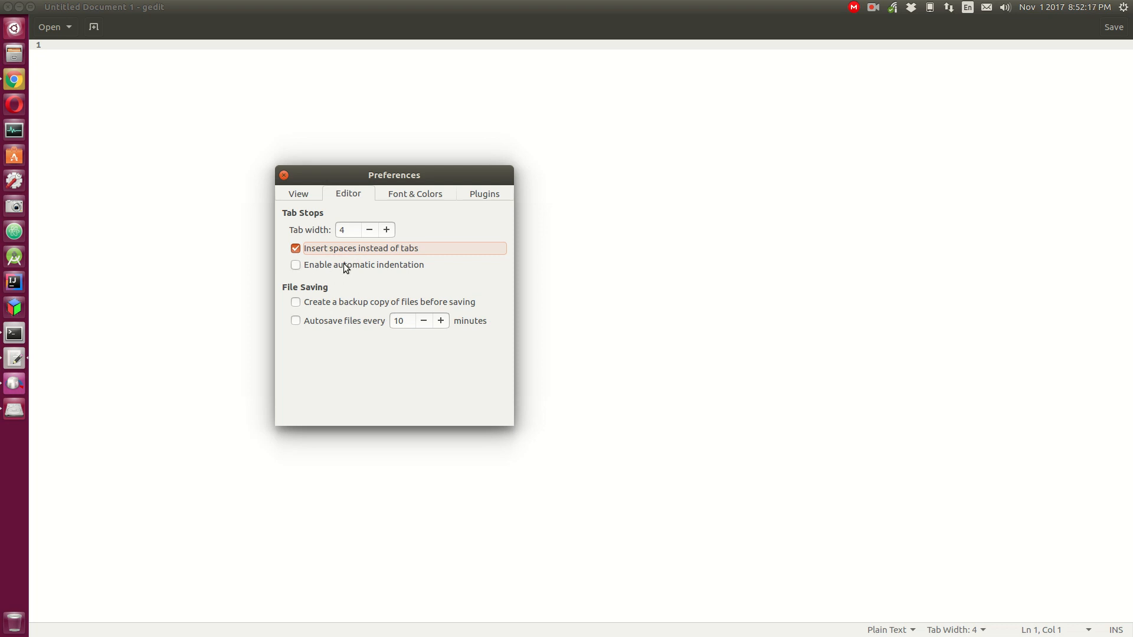
{"action": "left_click", "coordinate": [295, 264]}
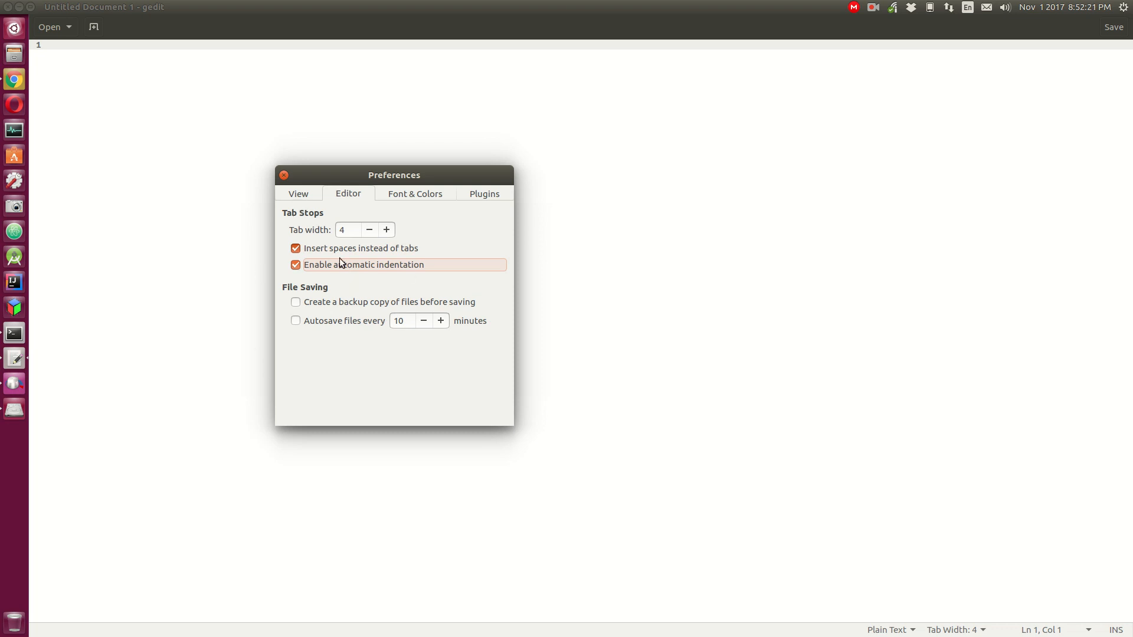
{"action": "mouse_move", "coordinate": [331, 314]}
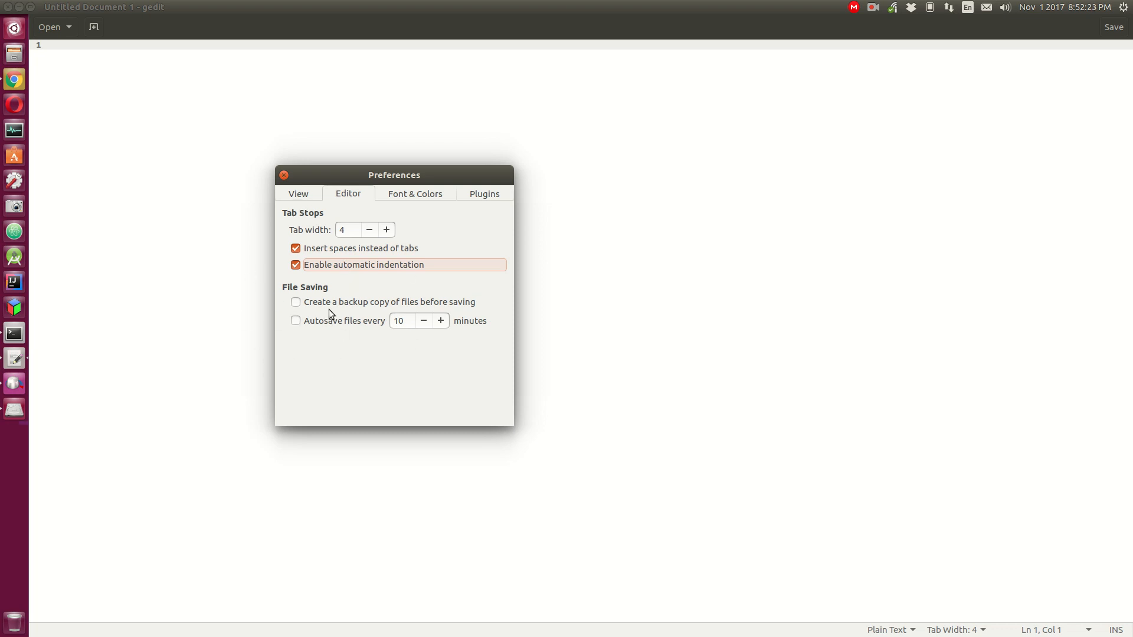
{"action": "left_click", "coordinate": [415, 194]}
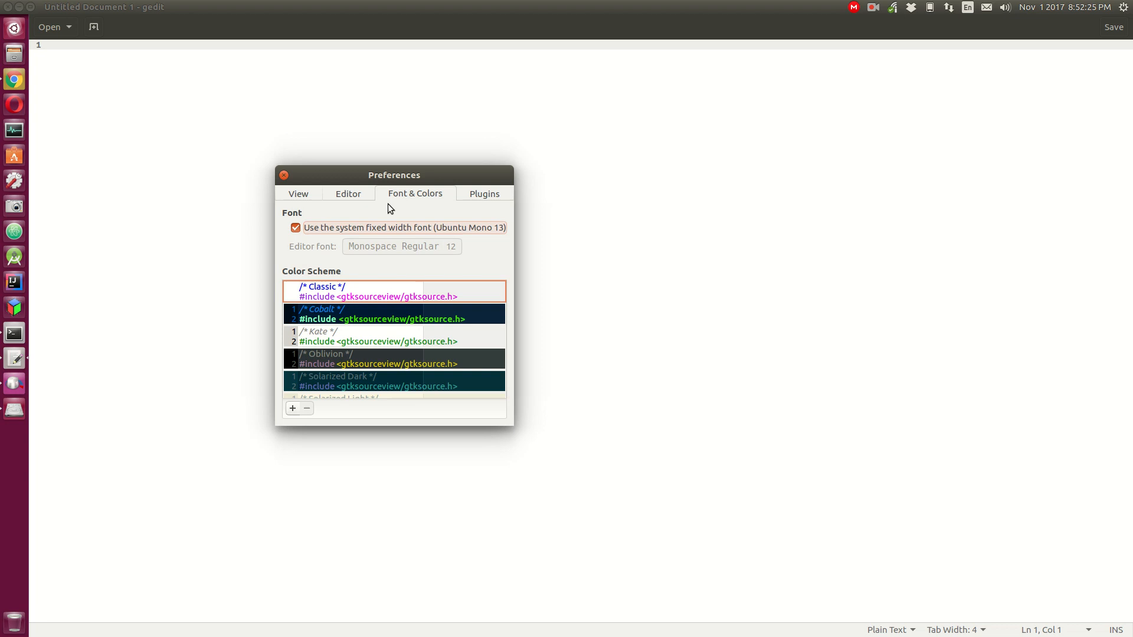
Step: Keep the Solarized Dark colour scheme and move to the Plugins list
{"action": "scroll", "scroll_direction": "down", "scroll_amount": 3}
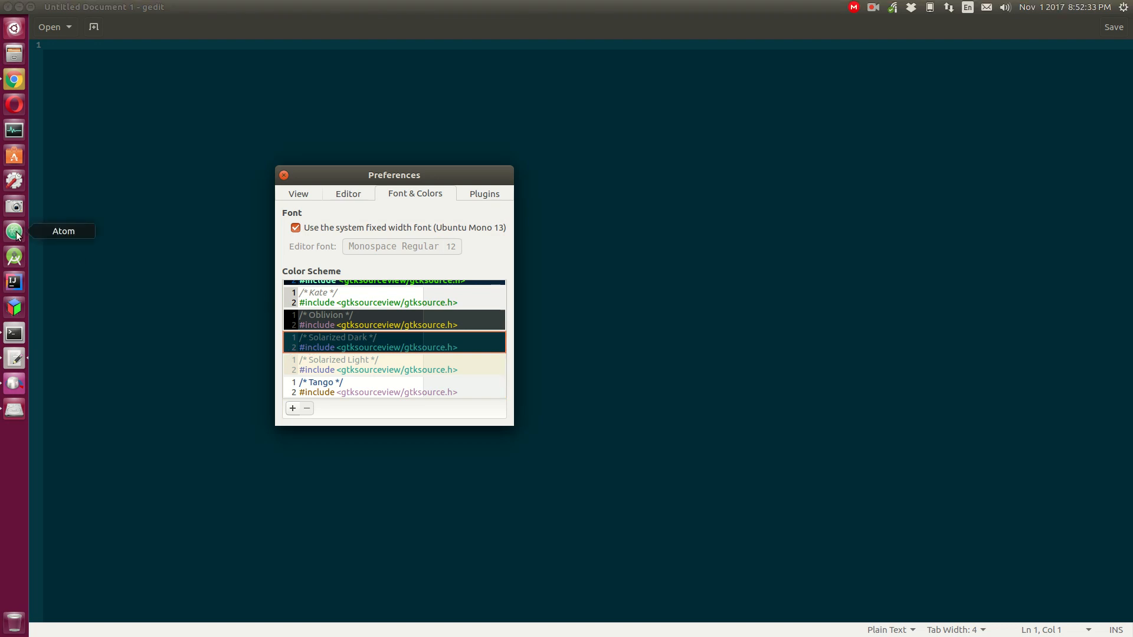
{"action": "mouse_move", "coordinate": [23, 256]}
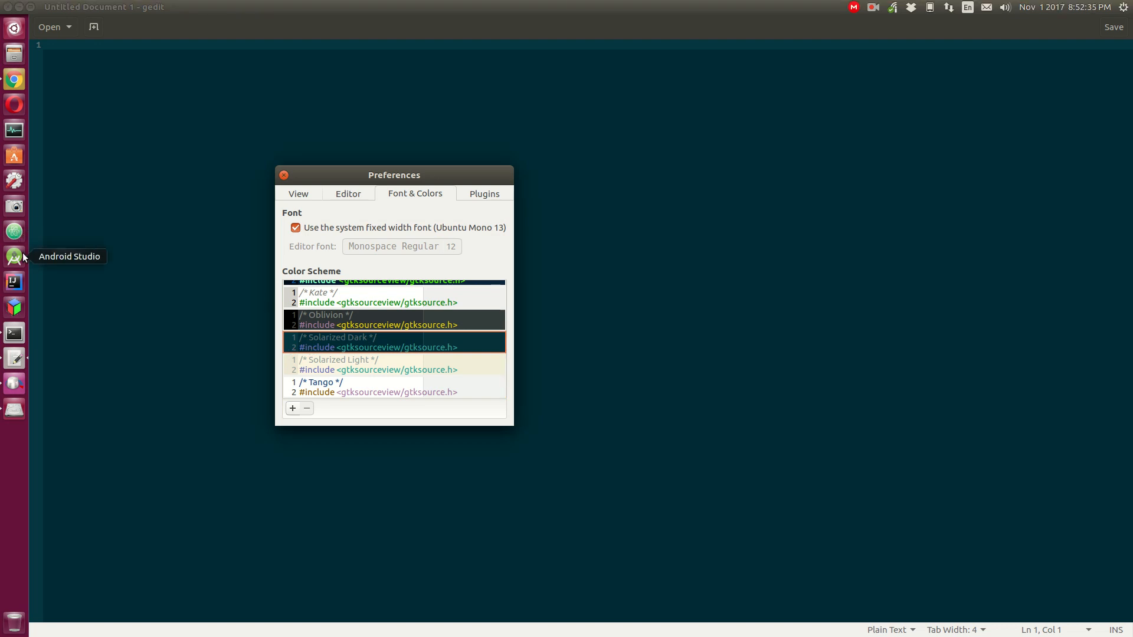
{"action": "mouse_move", "coordinate": [14, 281]}
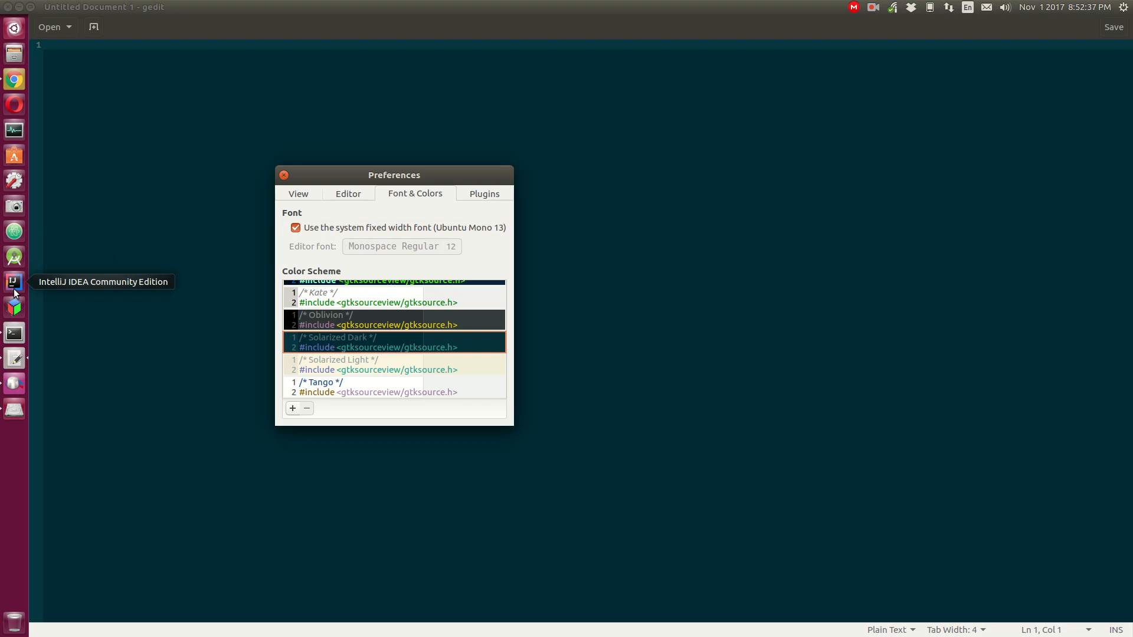
{"action": "mouse_move", "coordinate": [52, 284]}
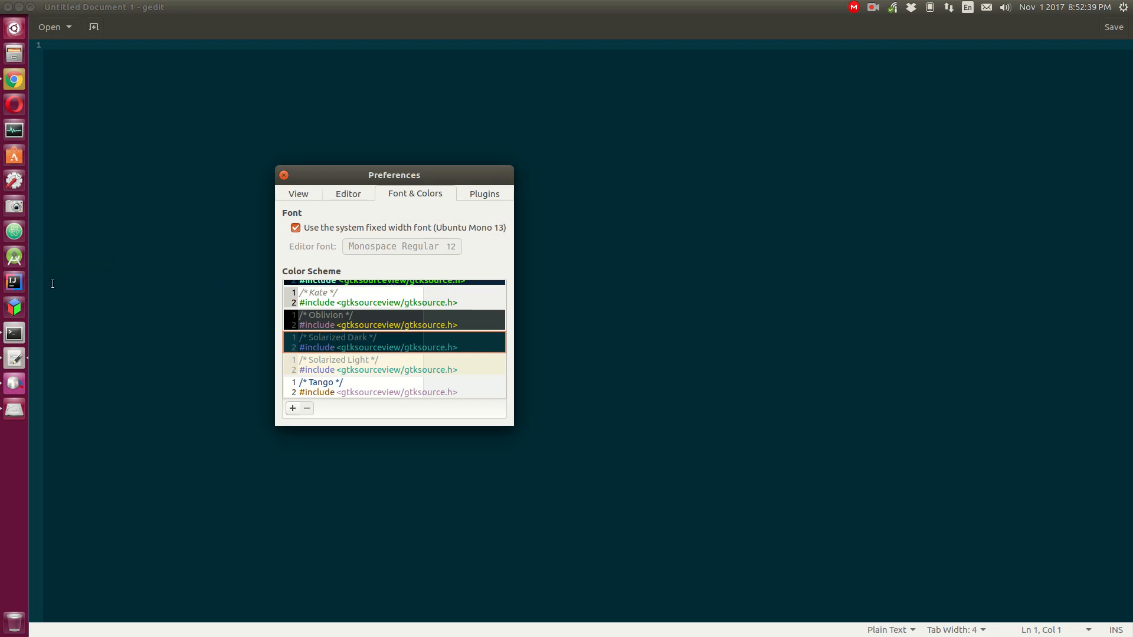
{"action": "mouse_move", "coordinate": [23, 284]}
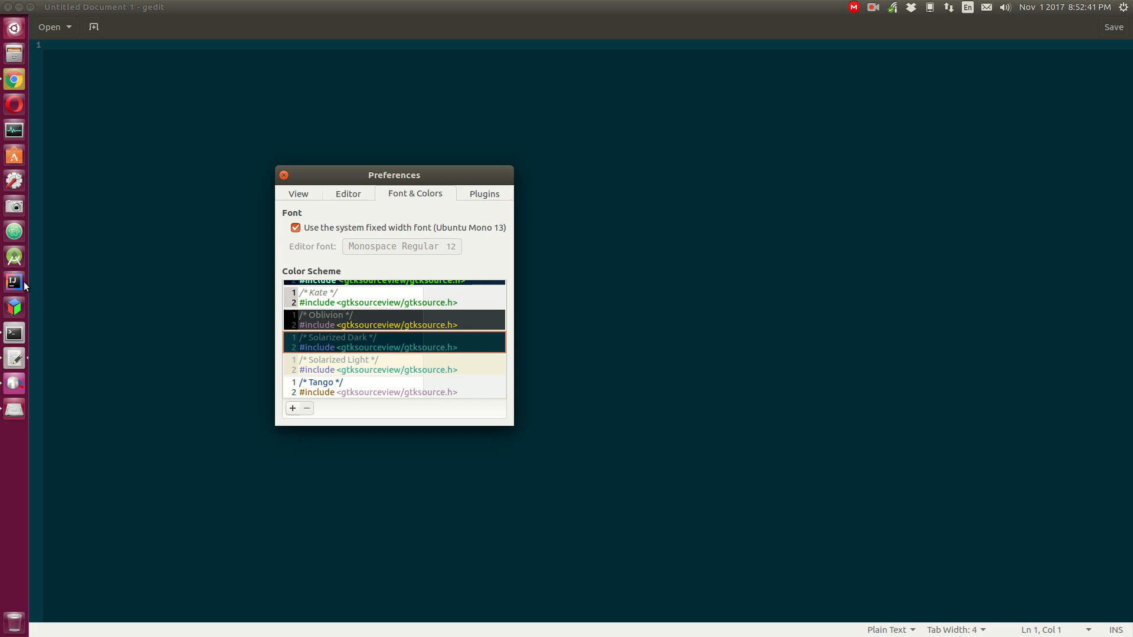
{"action": "mouse_move", "coordinate": [14, 281]}
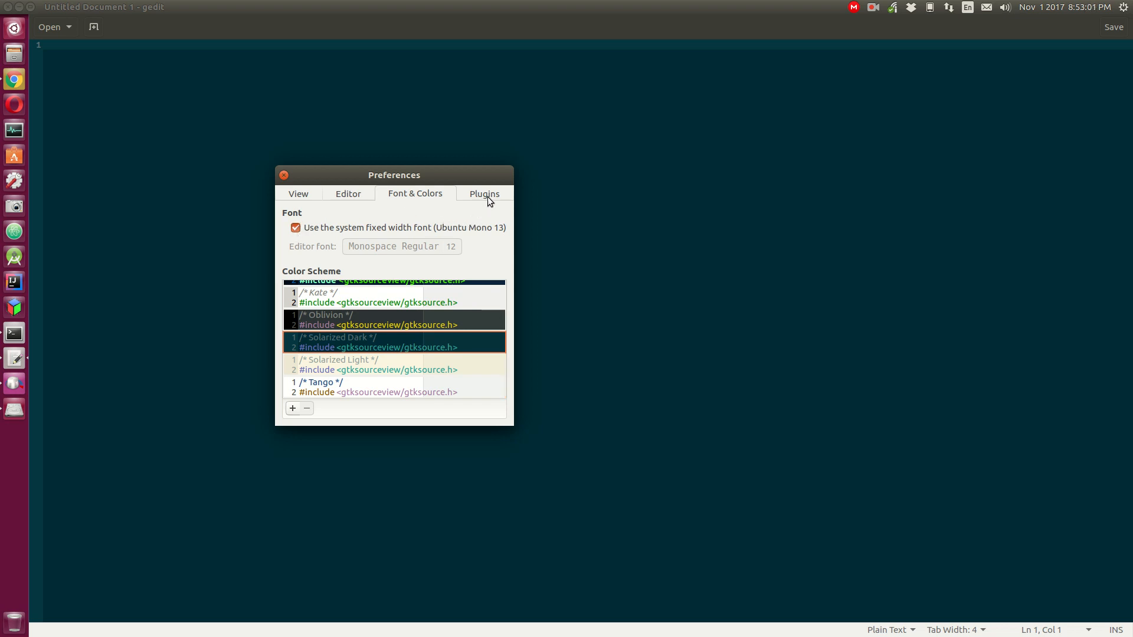
{"action": "left_click", "coordinate": [484, 194]}
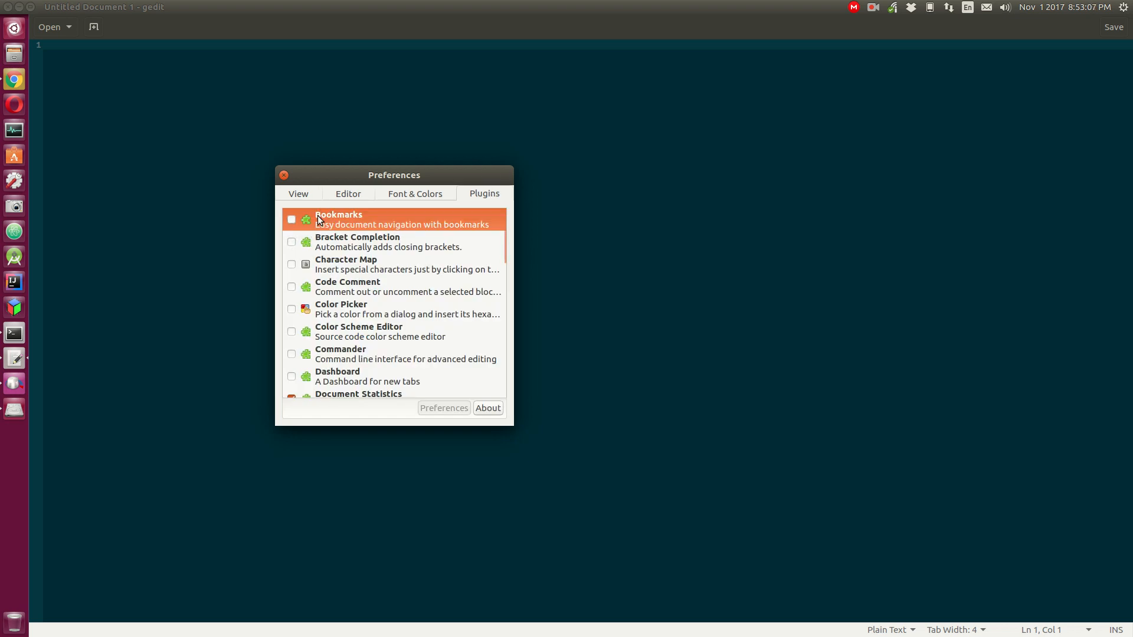
{"action": "mouse_move", "coordinate": [378, 200]}
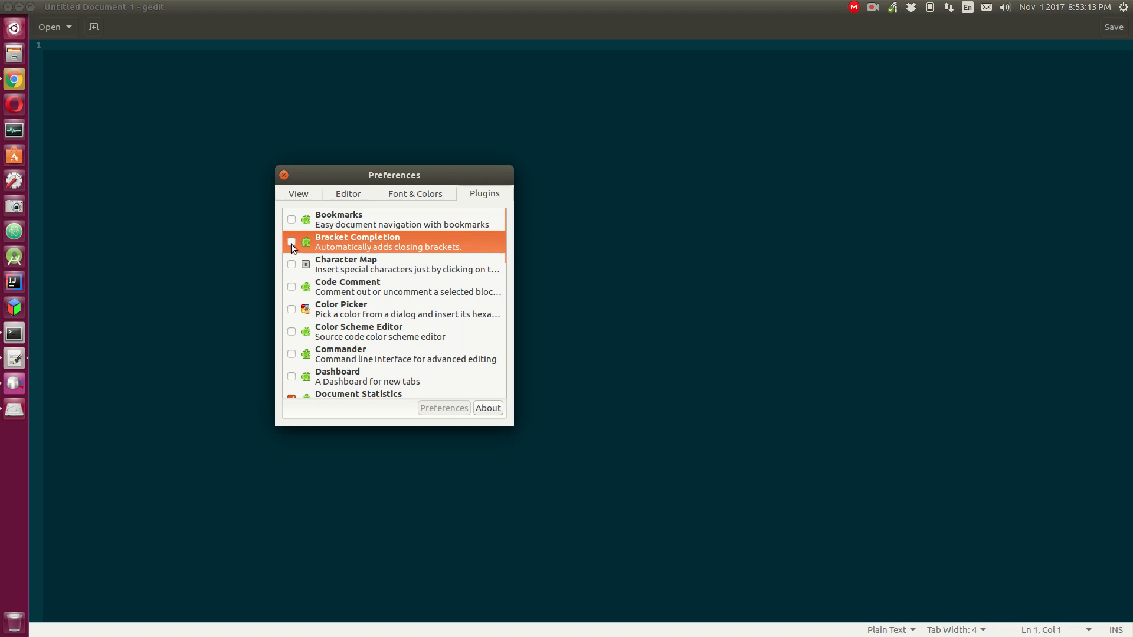
Step: Enable Bracket Completion, Embedded Terminal and Word Completion plugins, then close Preferences
{"action": "left_click", "coordinate": [291, 242]}
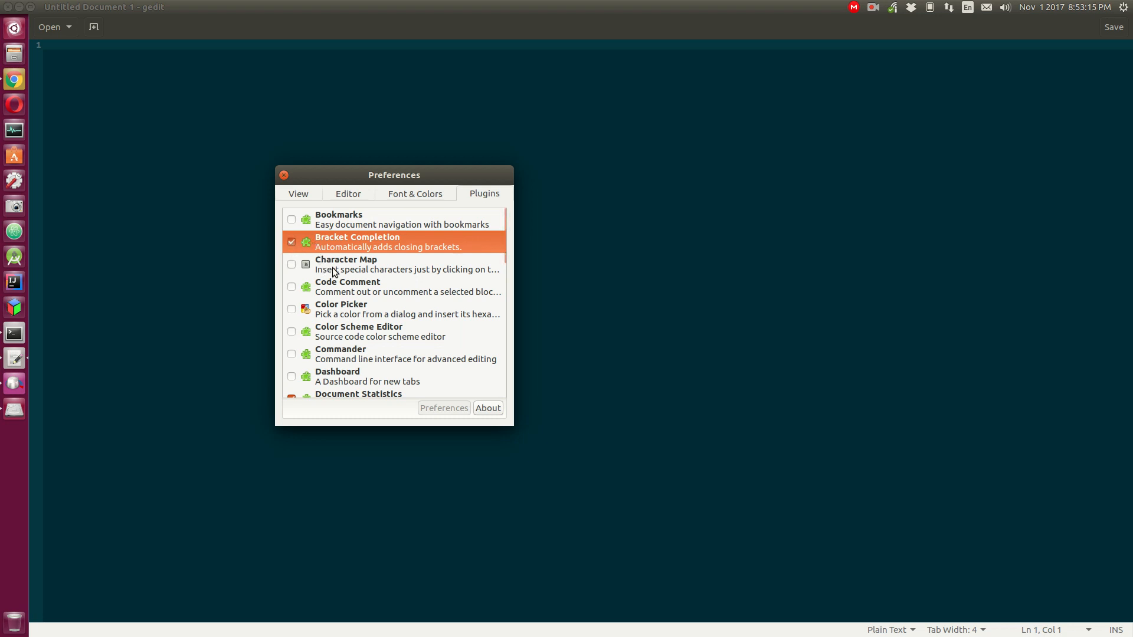
{"action": "mouse_move", "coordinate": [354, 314]}
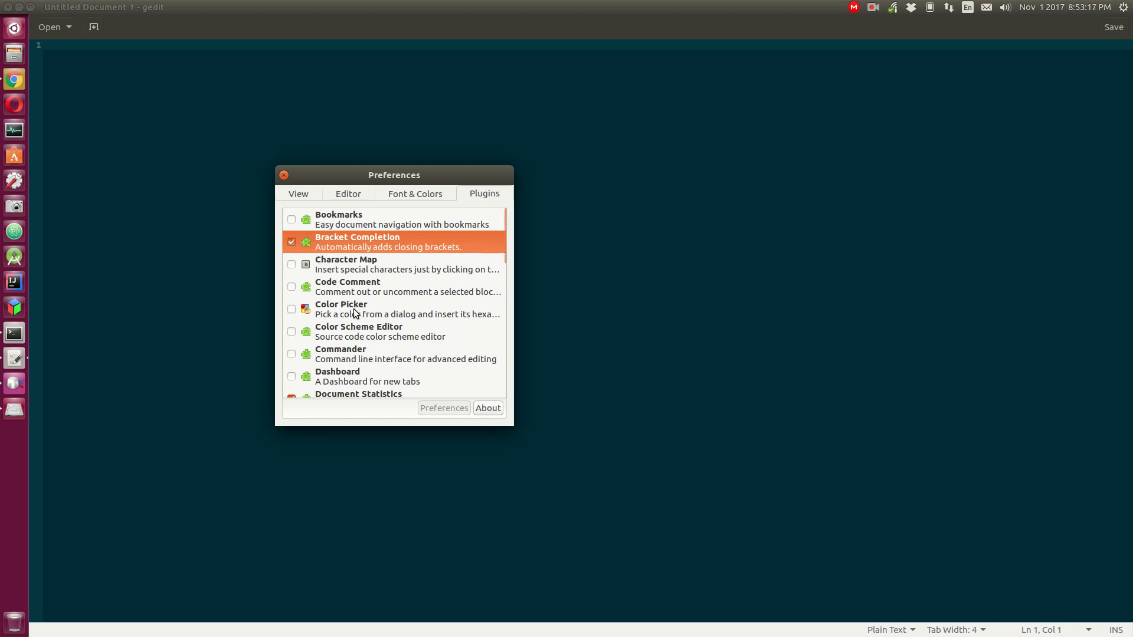
{"action": "mouse_move", "coordinate": [370, 352]}
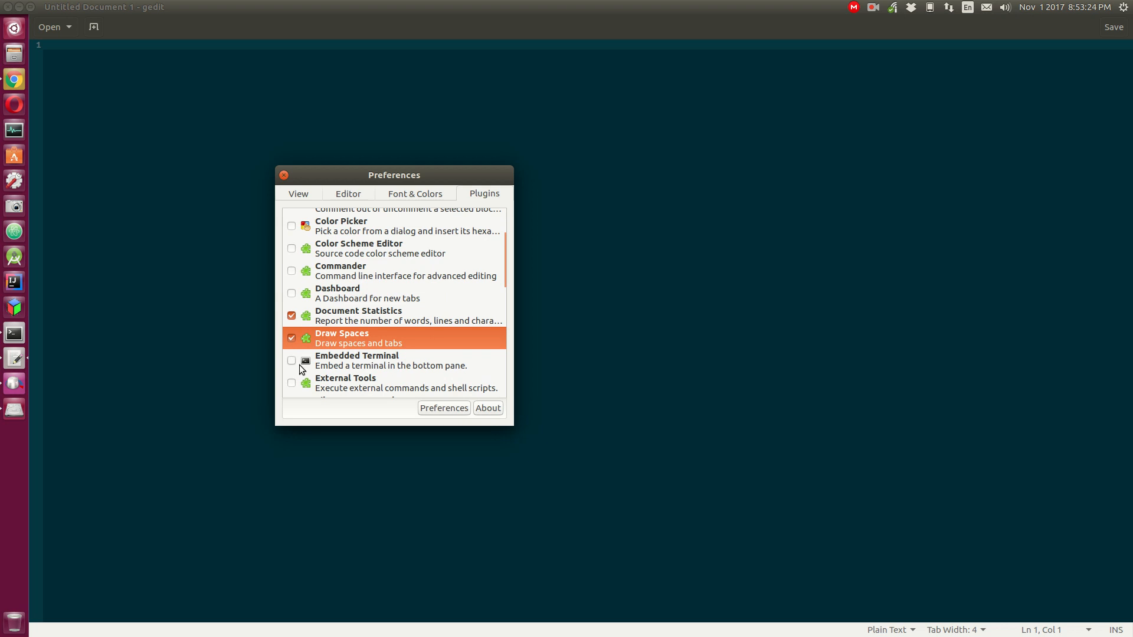
{"action": "left_click", "coordinate": [292, 361]}
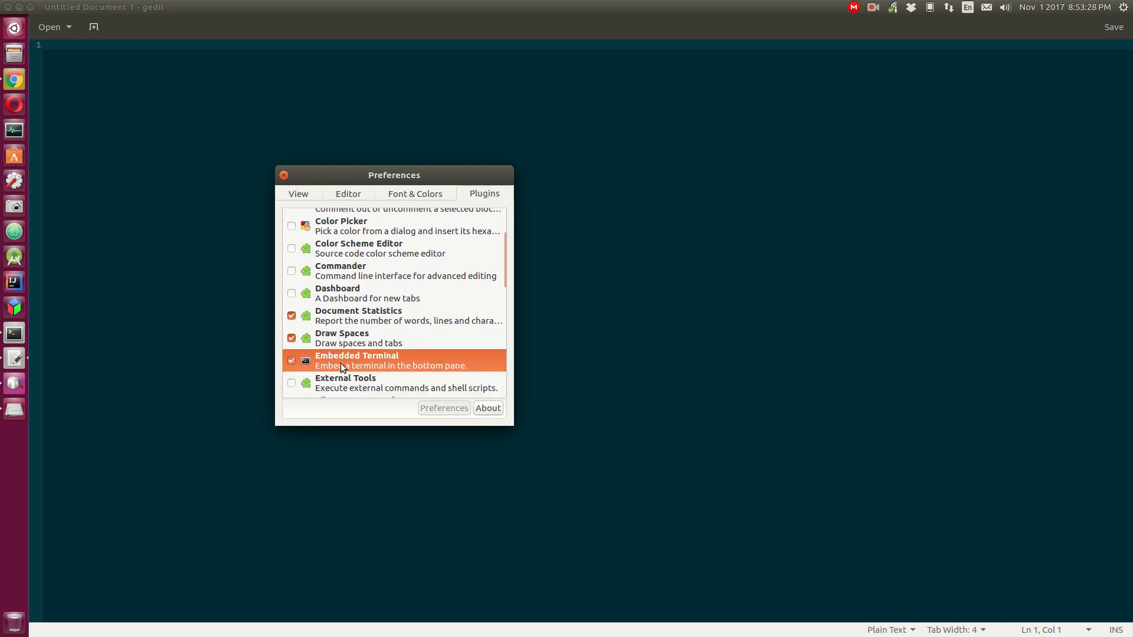
{"action": "scroll", "scroll_direction": "down", "scroll_amount": 3}
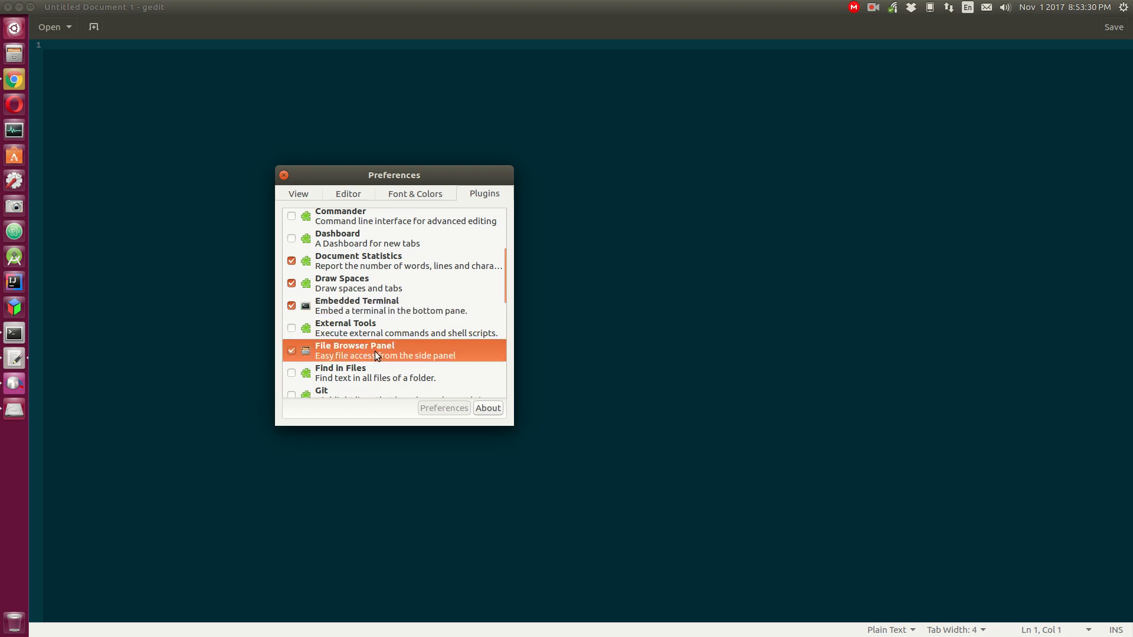
{"action": "scroll", "scroll_direction": "down", "scroll_amount": 3}
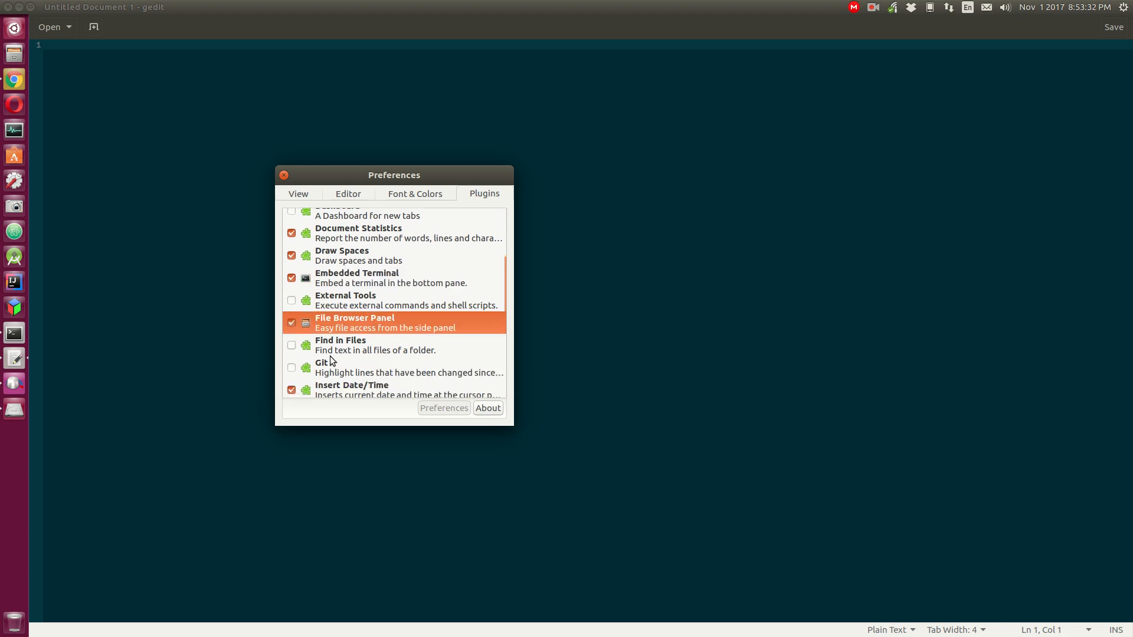
{"action": "mouse_move", "coordinate": [367, 368]}
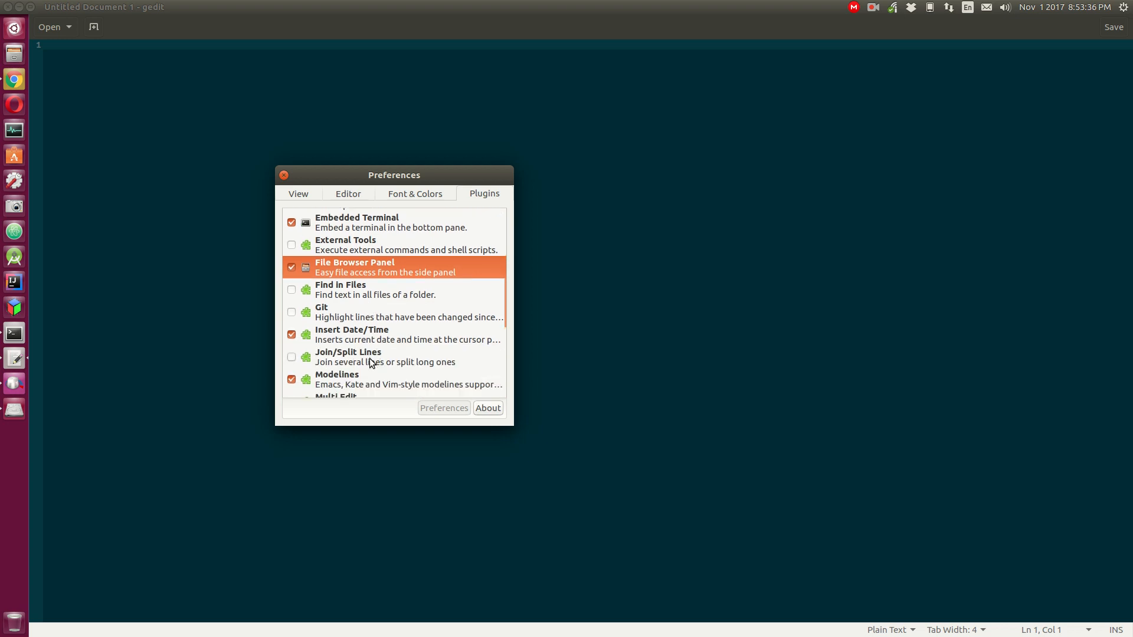
{"action": "scroll", "scroll_direction": "down", "scroll_amount": 3}
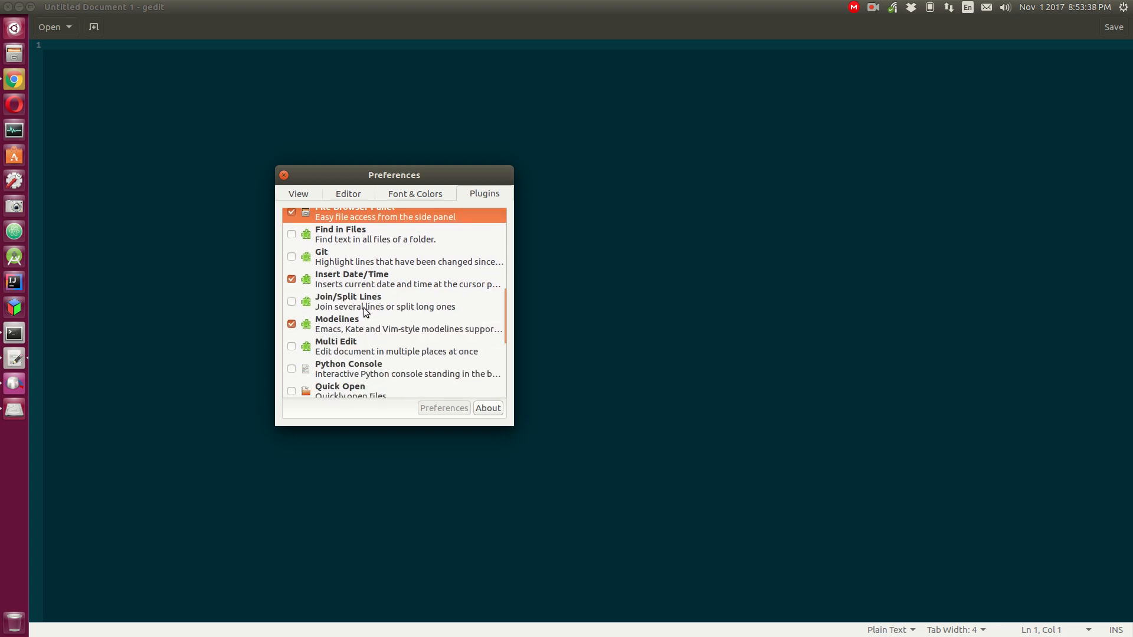
{"action": "scroll", "scroll_direction": "down", "scroll_amount": 3}
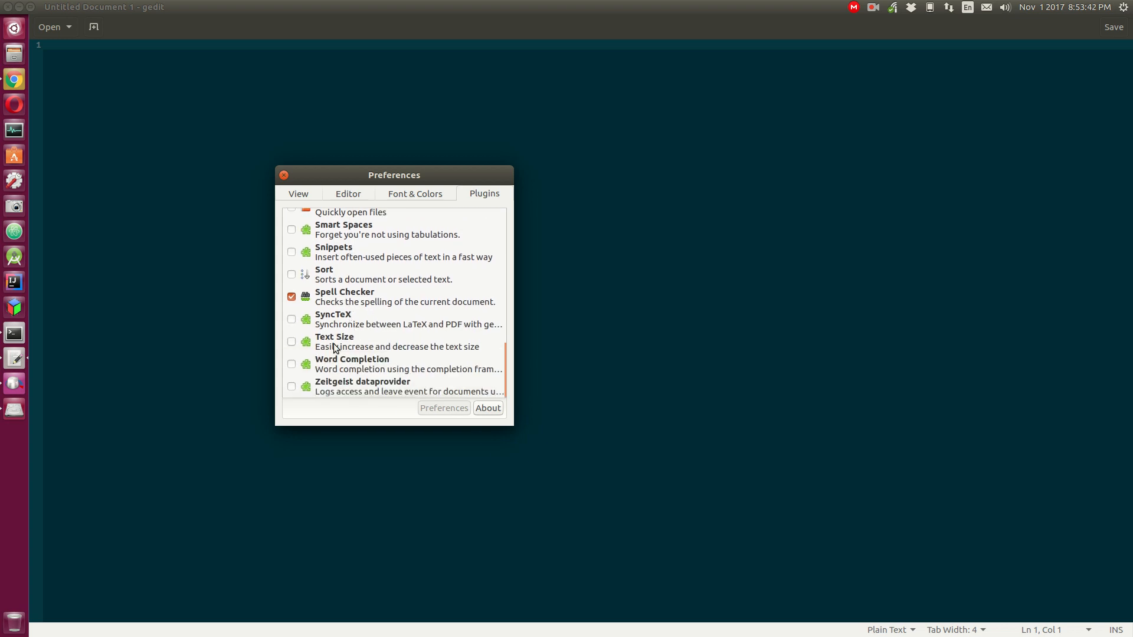
{"action": "left_click", "coordinate": [291, 363]}
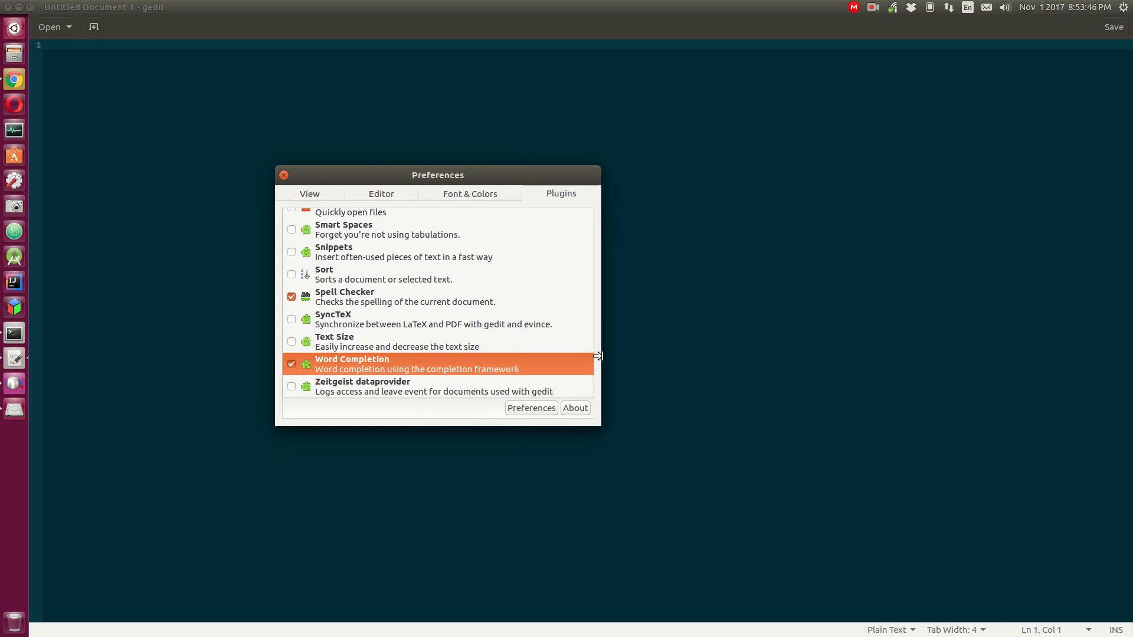
{"action": "mouse_move", "coordinate": [472, 295]}
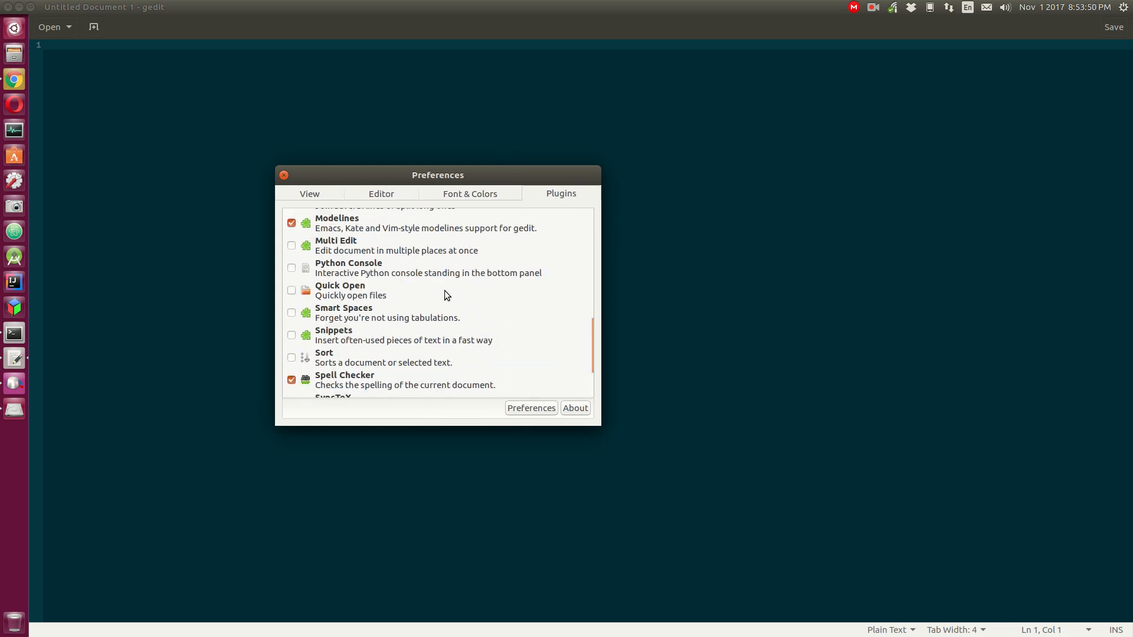
{"action": "mouse_move", "coordinate": [276, 166]}
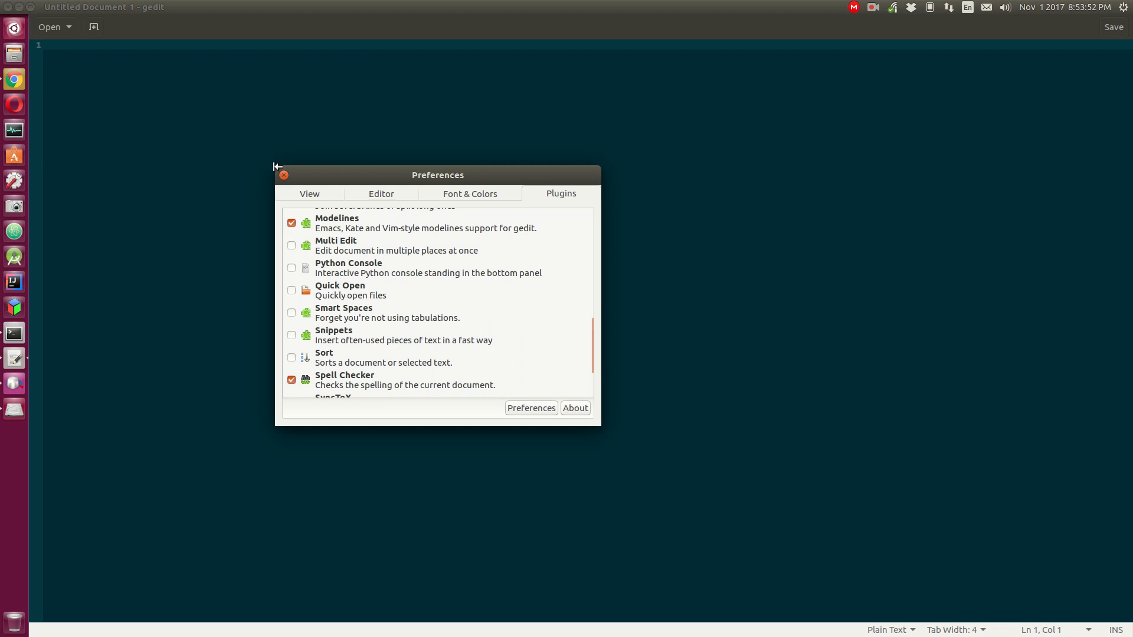
{"action": "left_click", "coordinate": [283, 174]}
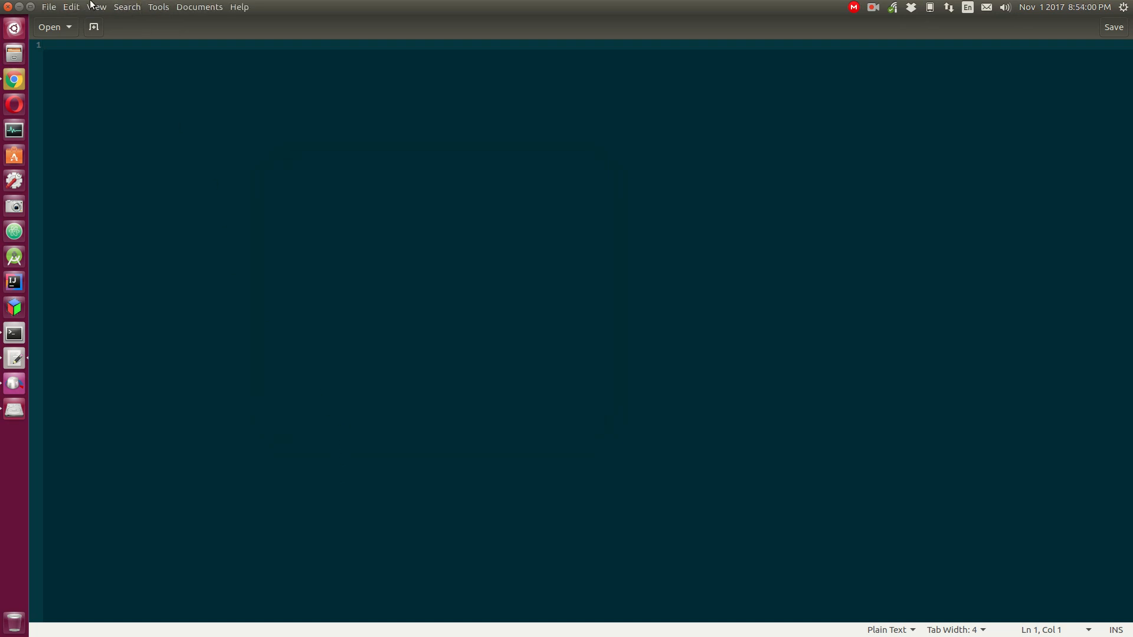
Step: Show the side panel and the bottom terminal panel via the View menu, adjusting the terminal height
{"action": "left_click", "coordinate": [97, 6]}
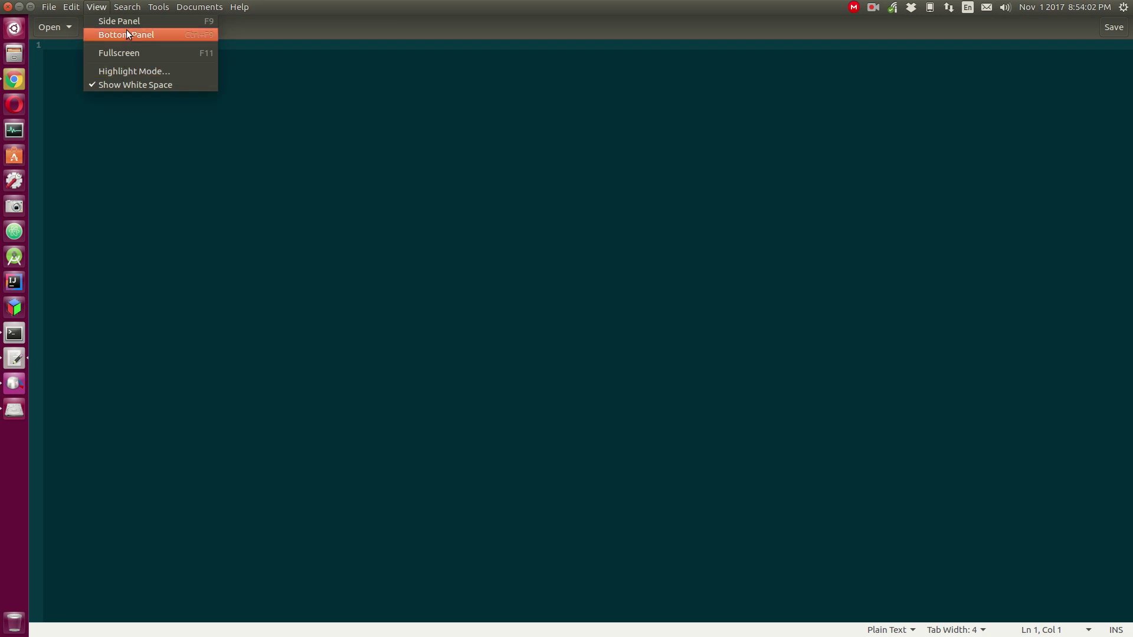
{"action": "left_click", "coordinate": [119, 21]}
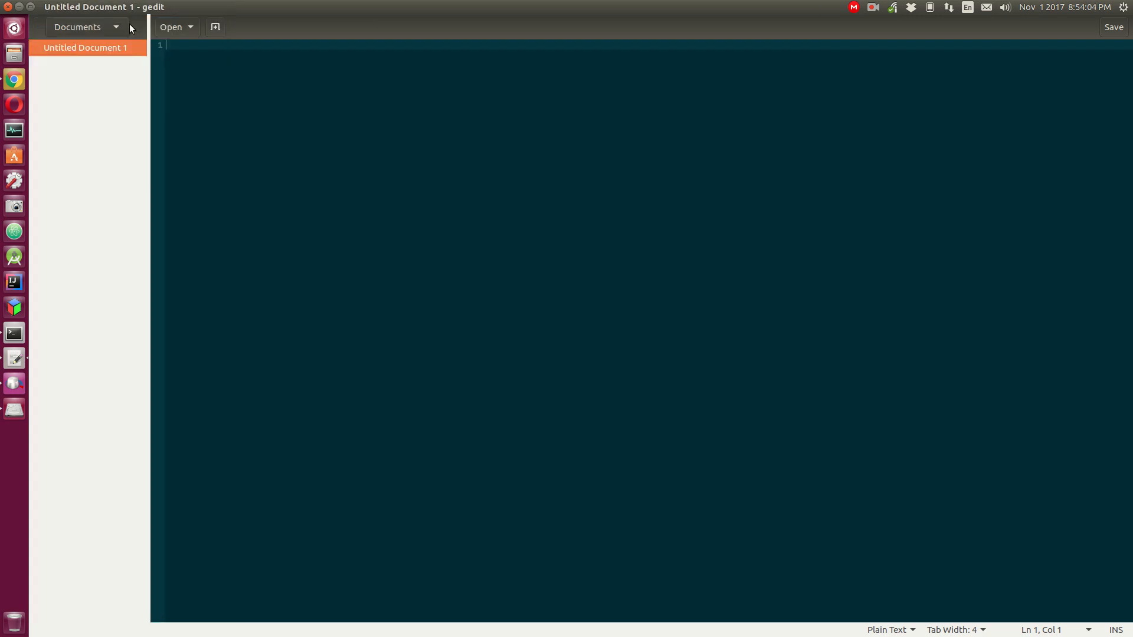
{"action": "left_click", "coordinate": [95, 6]}
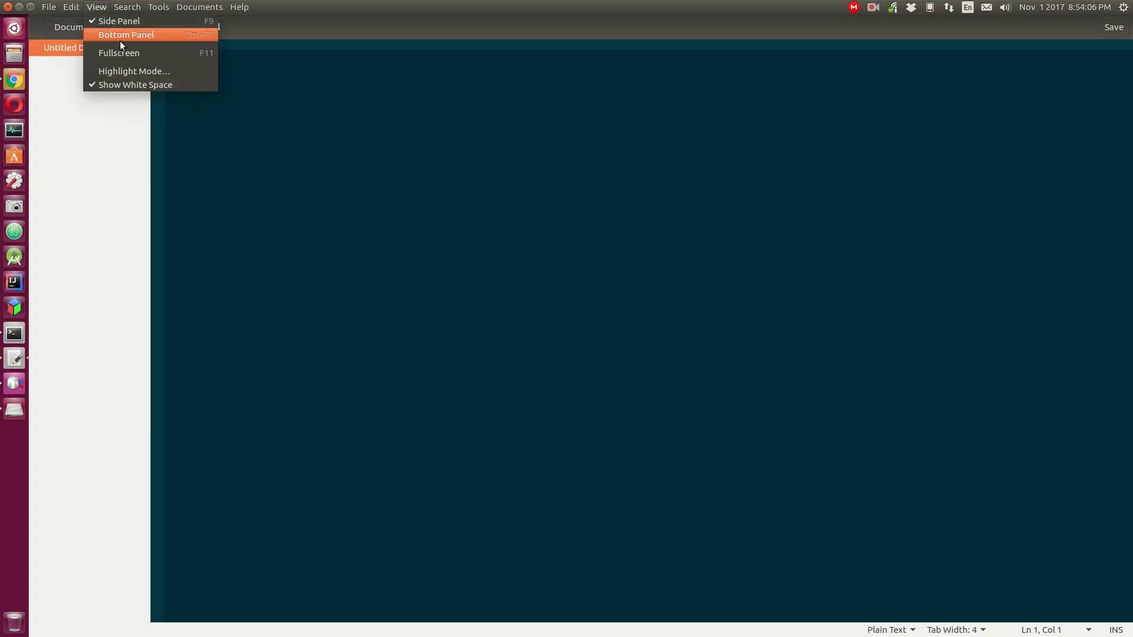
{"action": "left_click", "coordinate": [125, 34]}
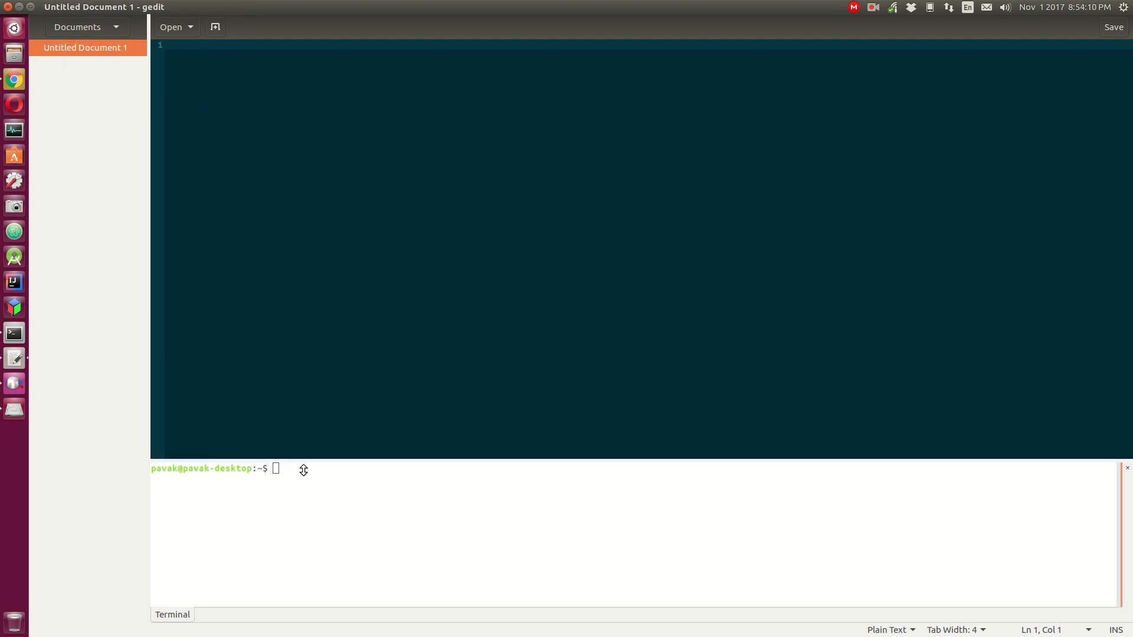
{"action": "left_click_drag", "start_coordinate": [303, 460], "coordinate": [323, 353]}
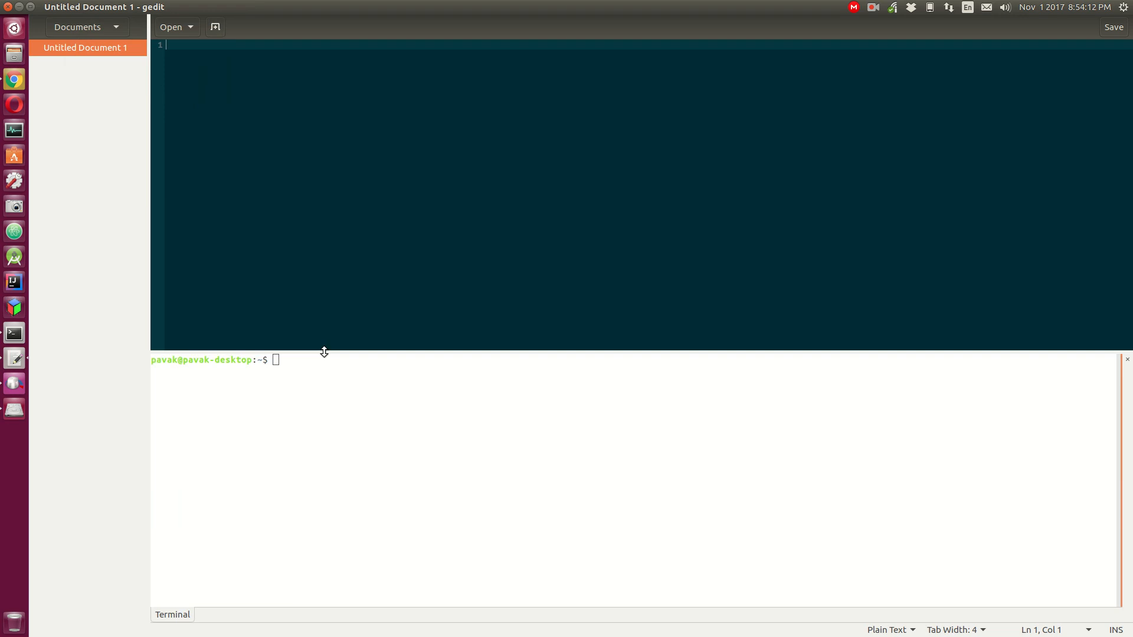
{"action": "left_click_drag", "start_coordinate": [323, 351], "coordinate": [345, 496]}
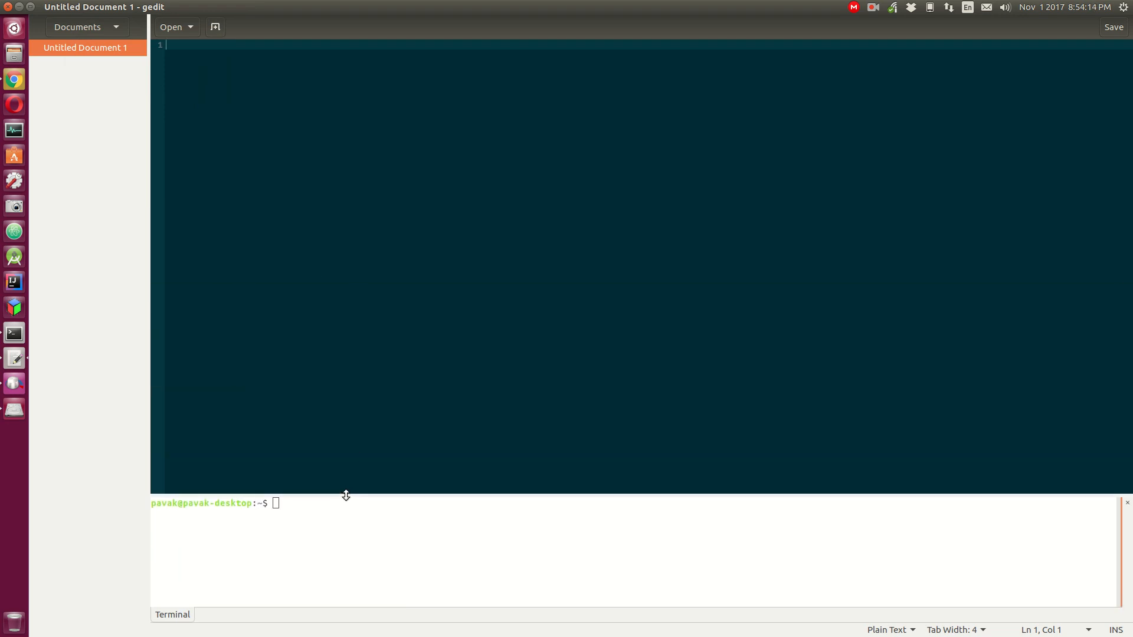
{"action": "mouse_move", "coordinate": [24, 6]}
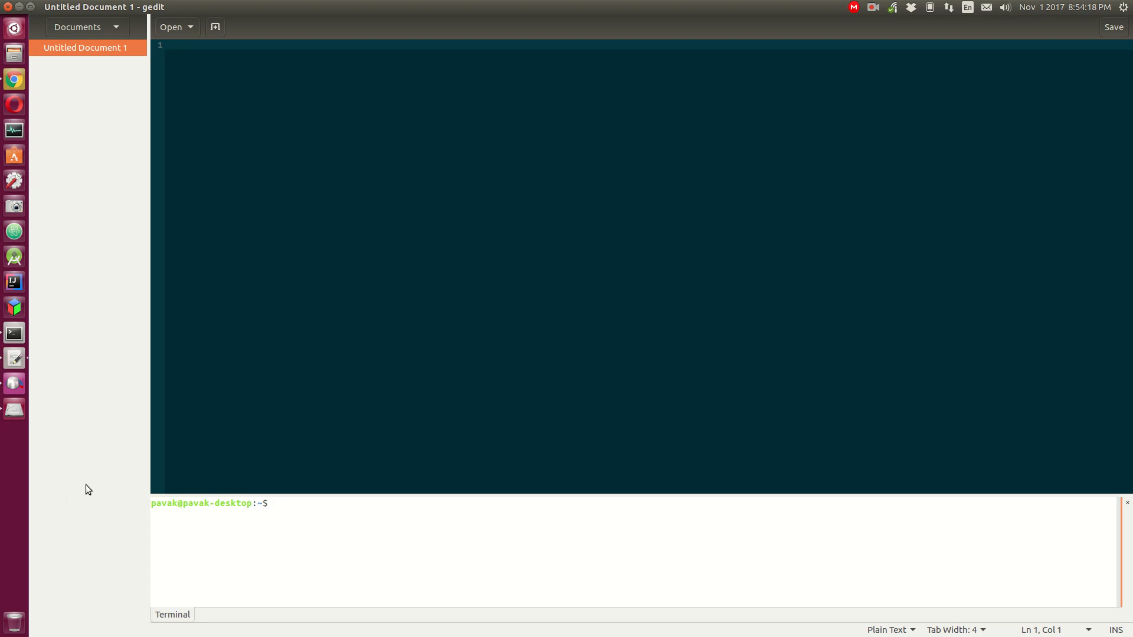
{"action": "mouse_move", "coordinate": [14, 409]}
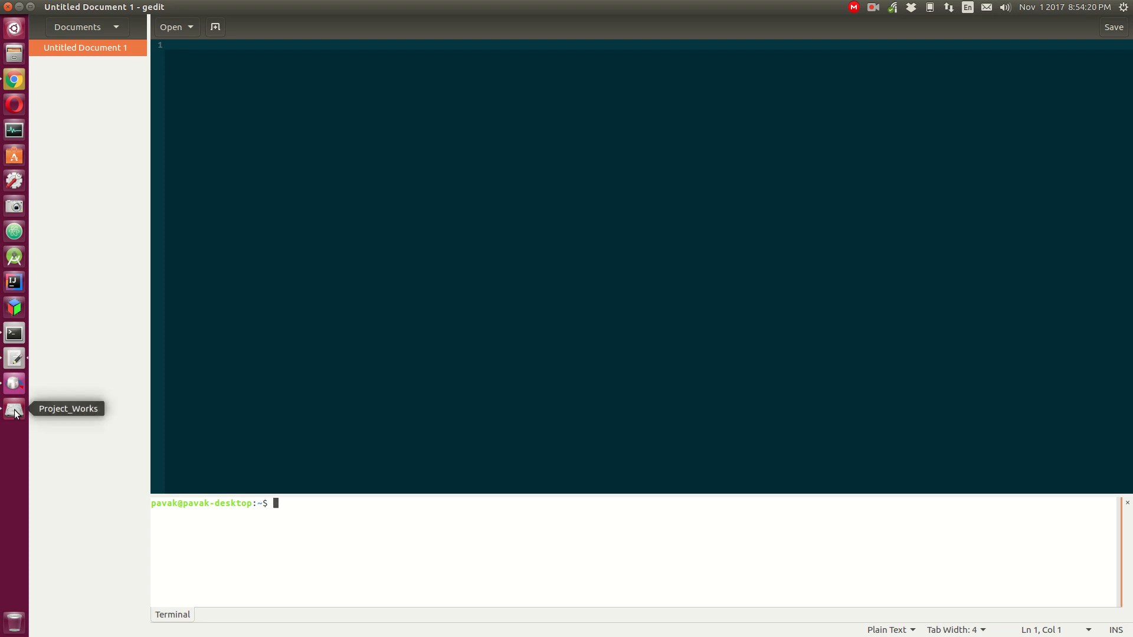
Step: From the Project_Works folder in Files, open random_pass.py with gedit
{"action": "left_click", "coordinate": [14, 408]}
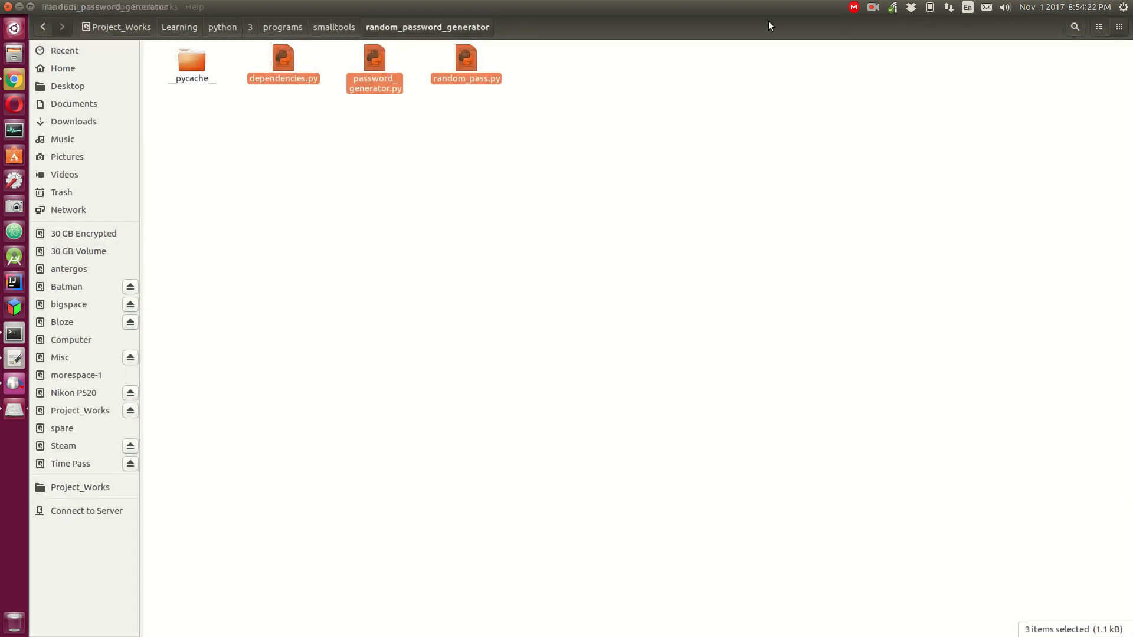
{"action": "left_click", "coordinate": [361, 165]}
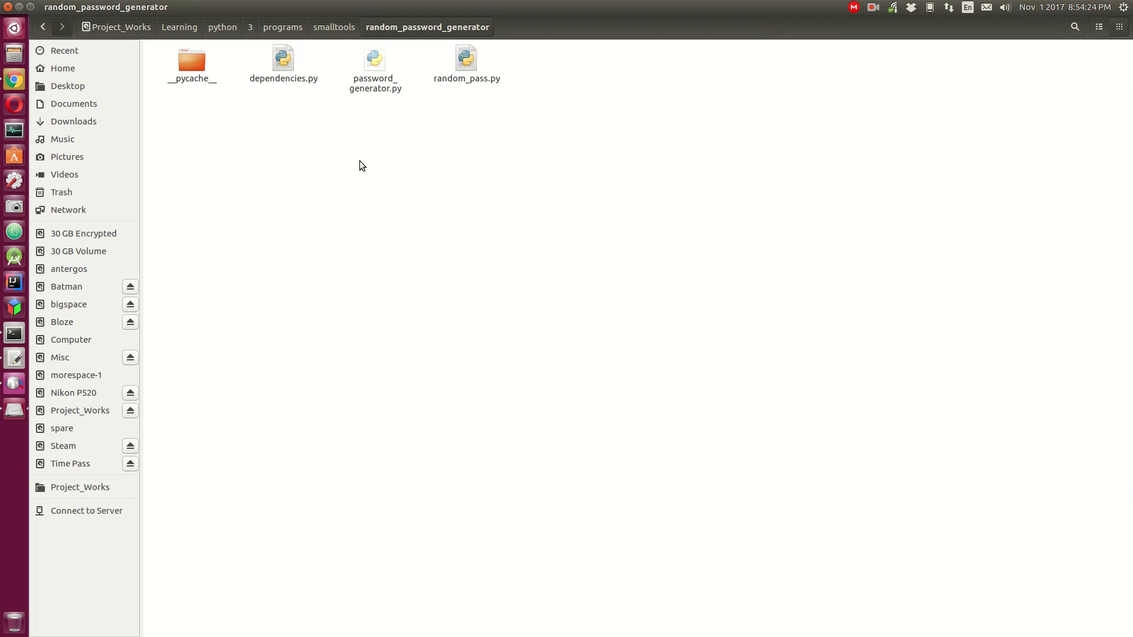
{"action": "mouse_move", "coordinate": [399, 69]}
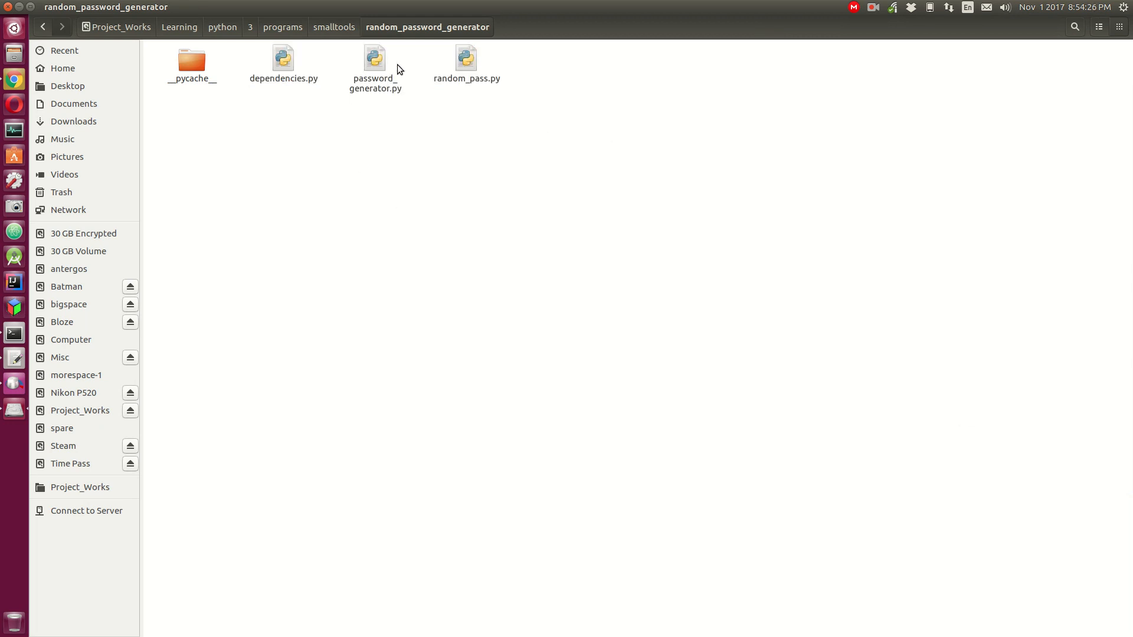
{"action": "right_click", "coordinate": [465, 55]}
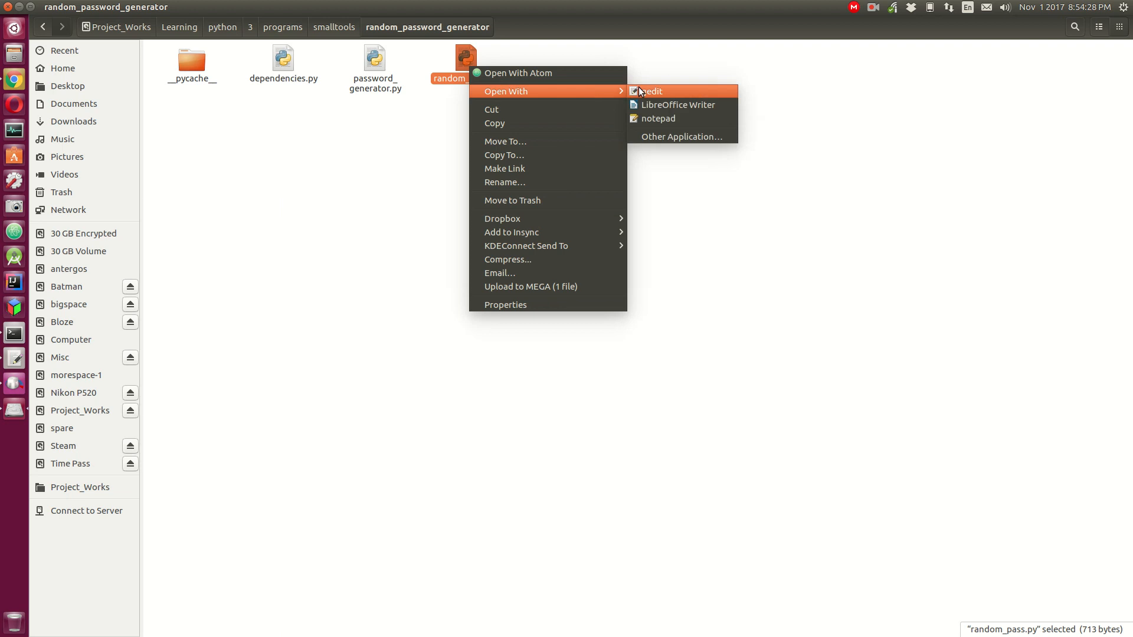
{"action": "left_click", "coordinate": [654, 91]}
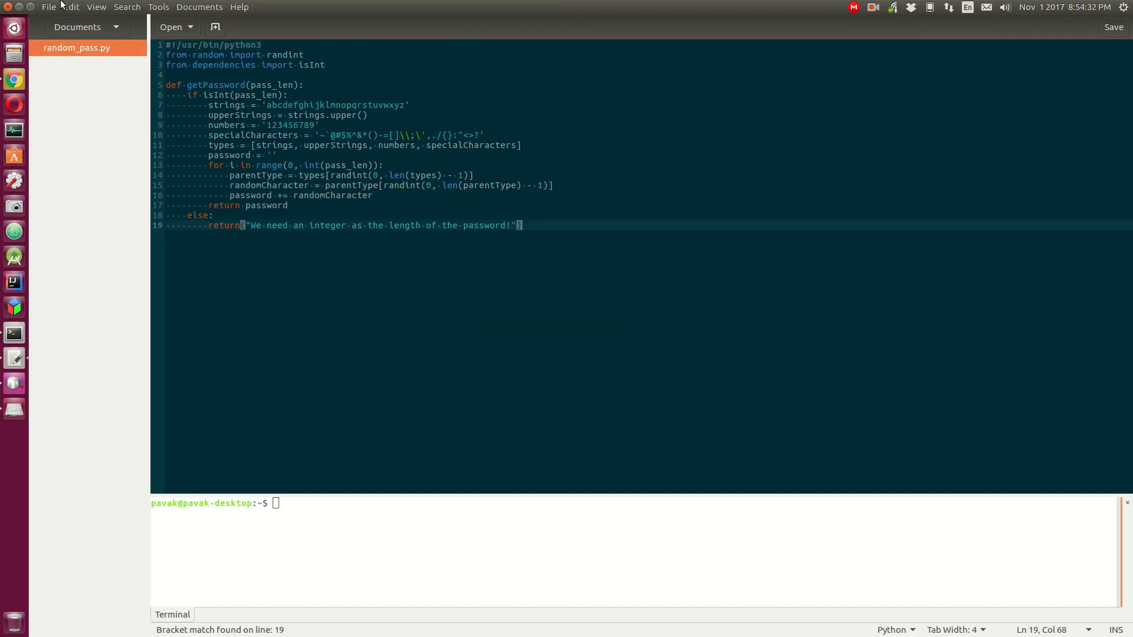
Step: Switch the side pane to File Browser rooted at the active document's folder and close the Files window
{"action": "left_click", "coordinate": [88, 27]}
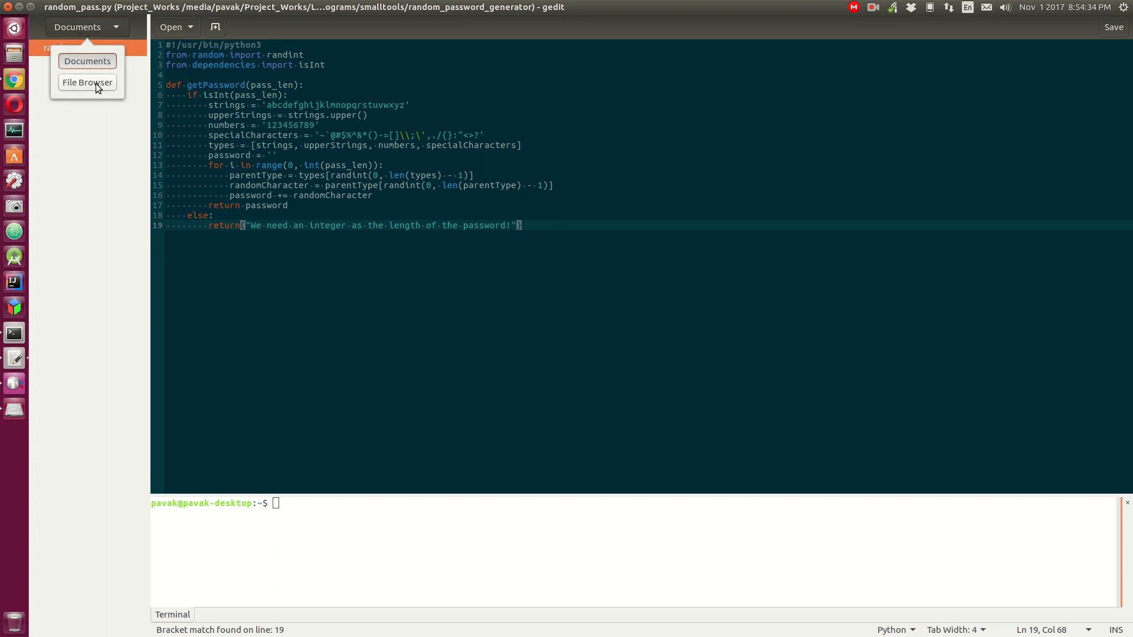
{"action": "left_click", "coordinate": [87, 83]}
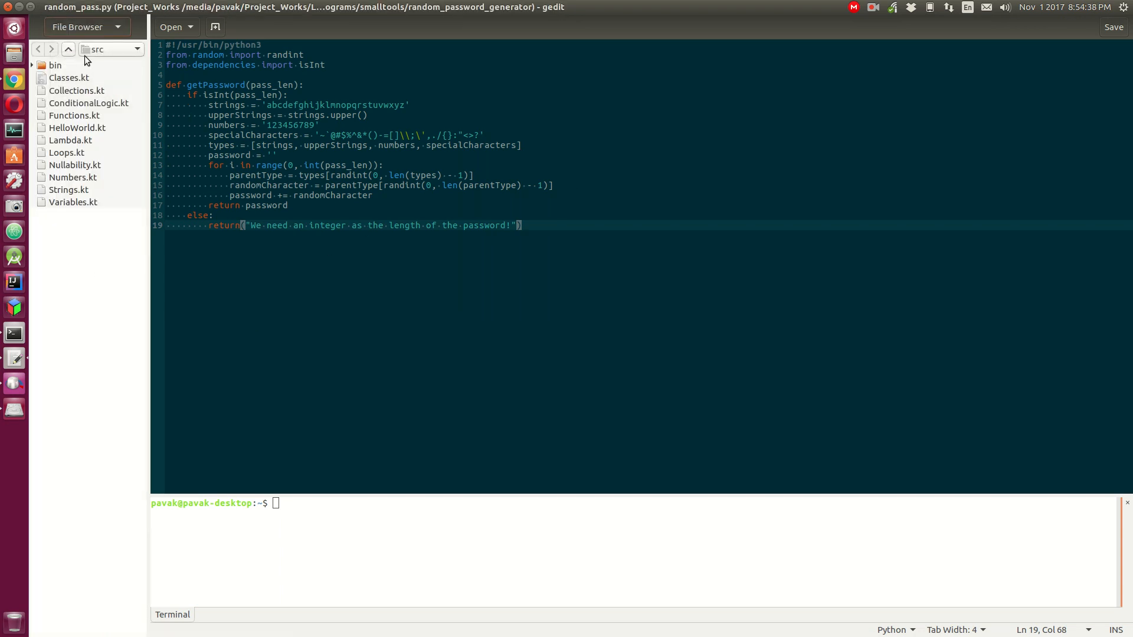
{"action": "mouse_move", "coordinate": [135, 264]}
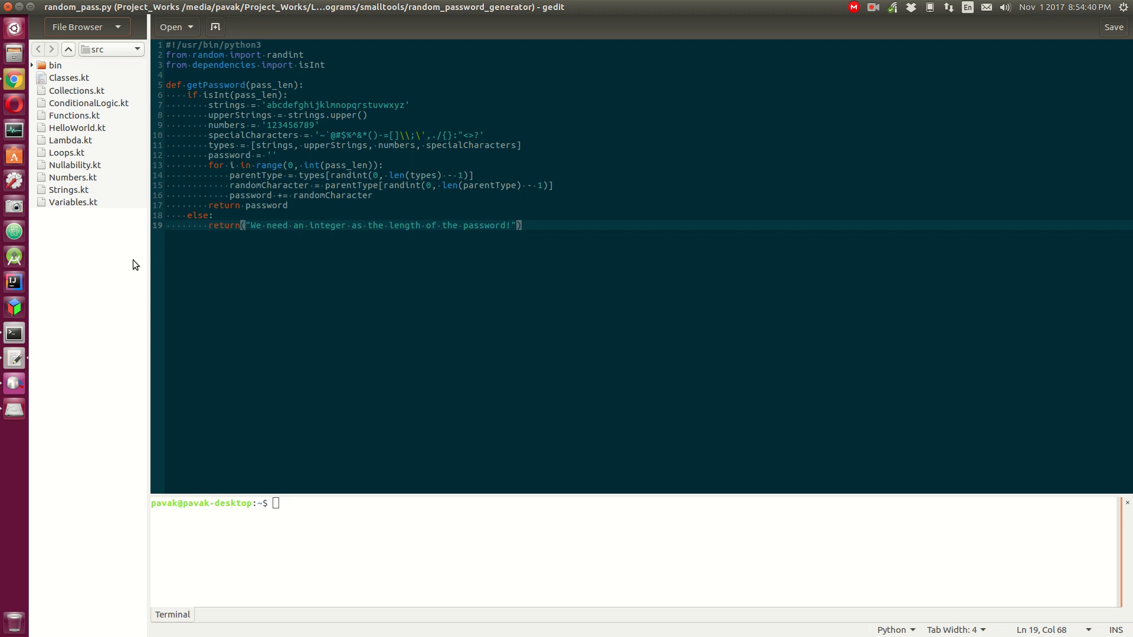
{"action": "right_click", "coordinate": [84, 253]}
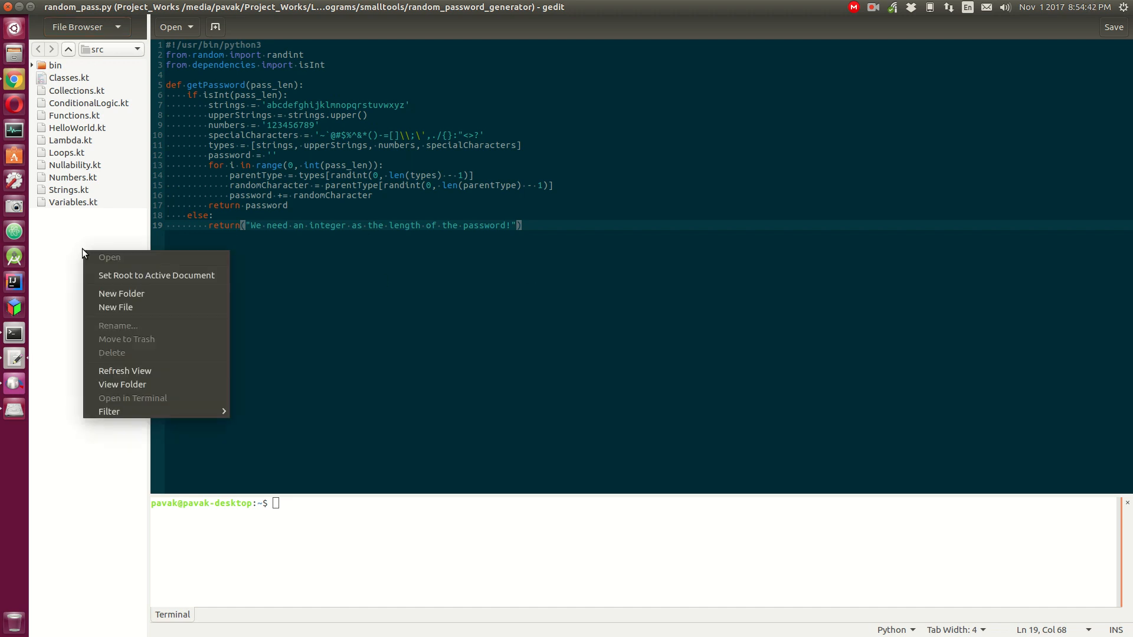
{"action": "mouse_move", "coordinate": [172, 276]}
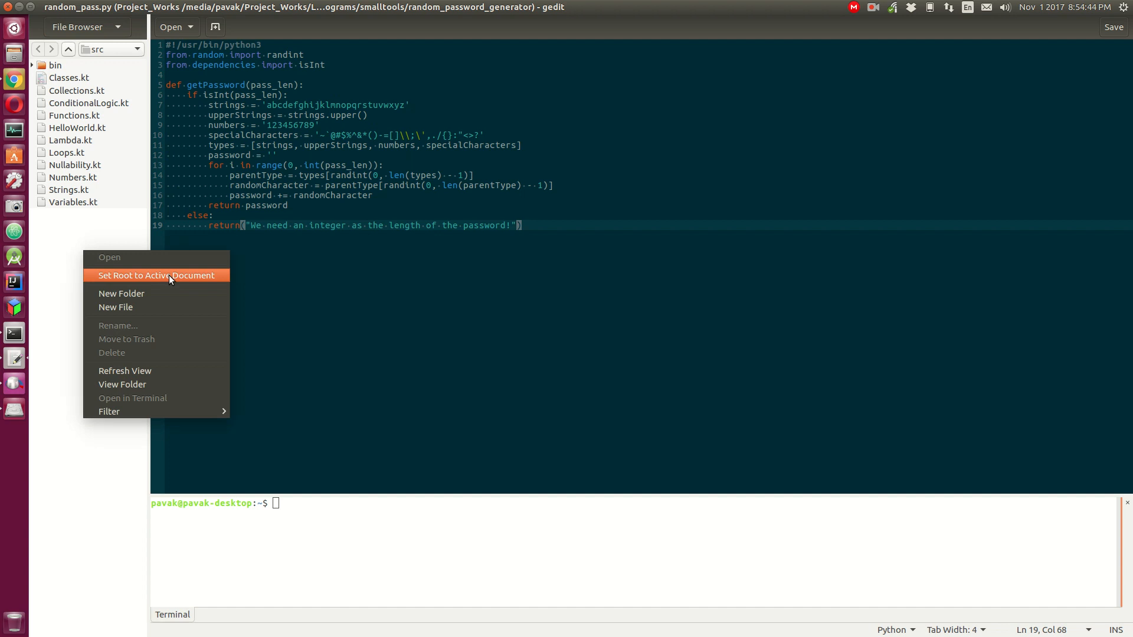
{"action": "left_click", "coordinate": [155, 275]}
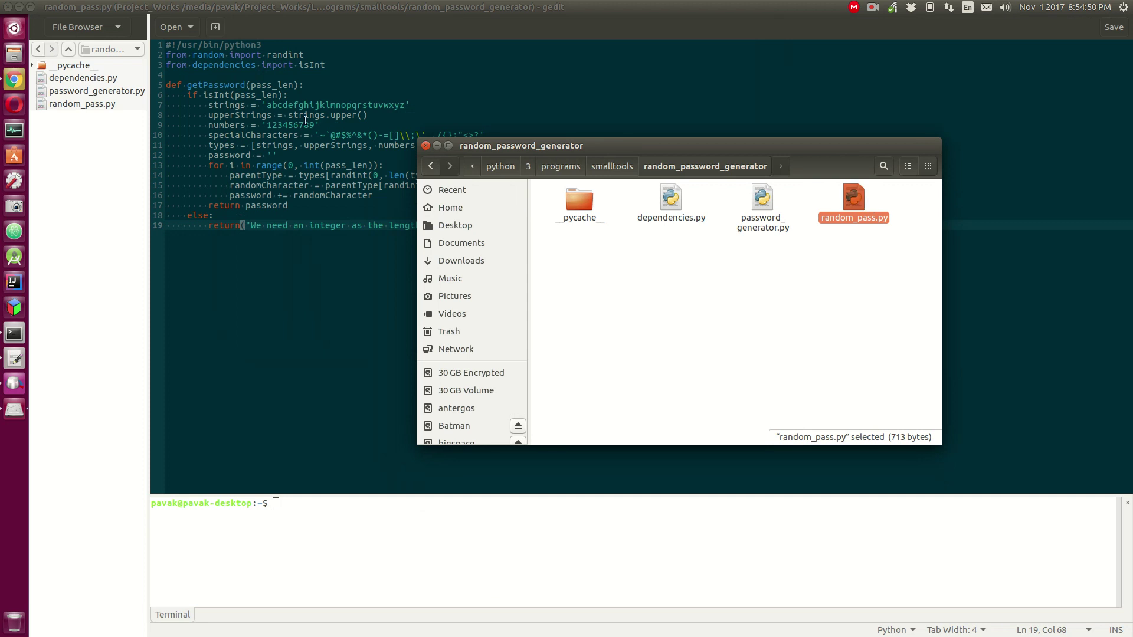
{"action": "mouse_move", "coordinate": [78, 111]}
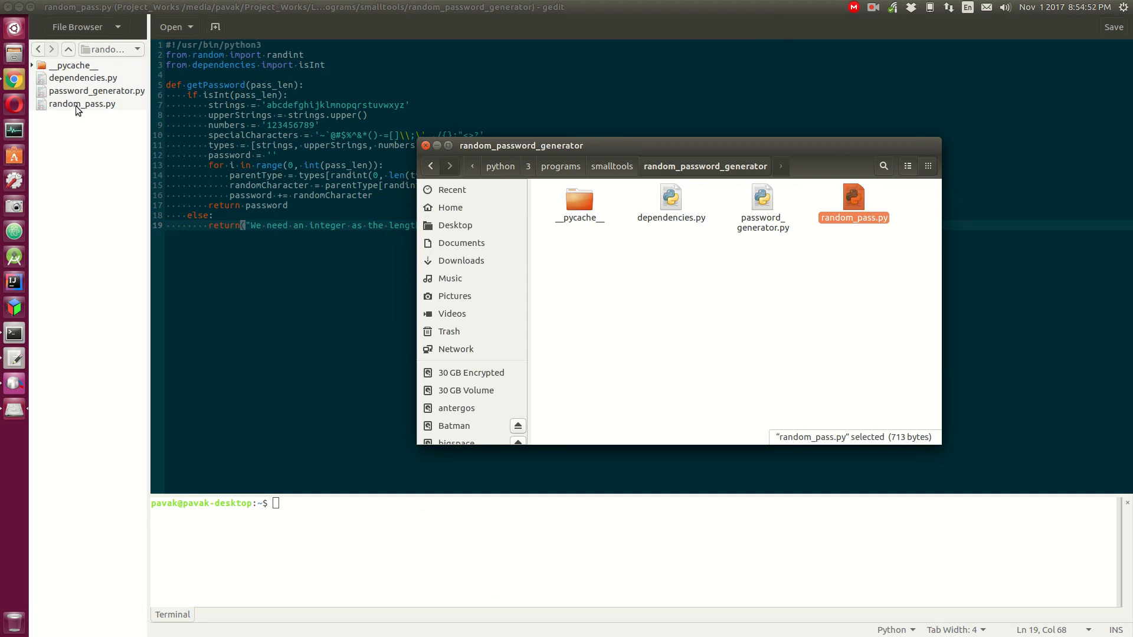
{"action": "mouse_move", "coordinate": [84, 81]}
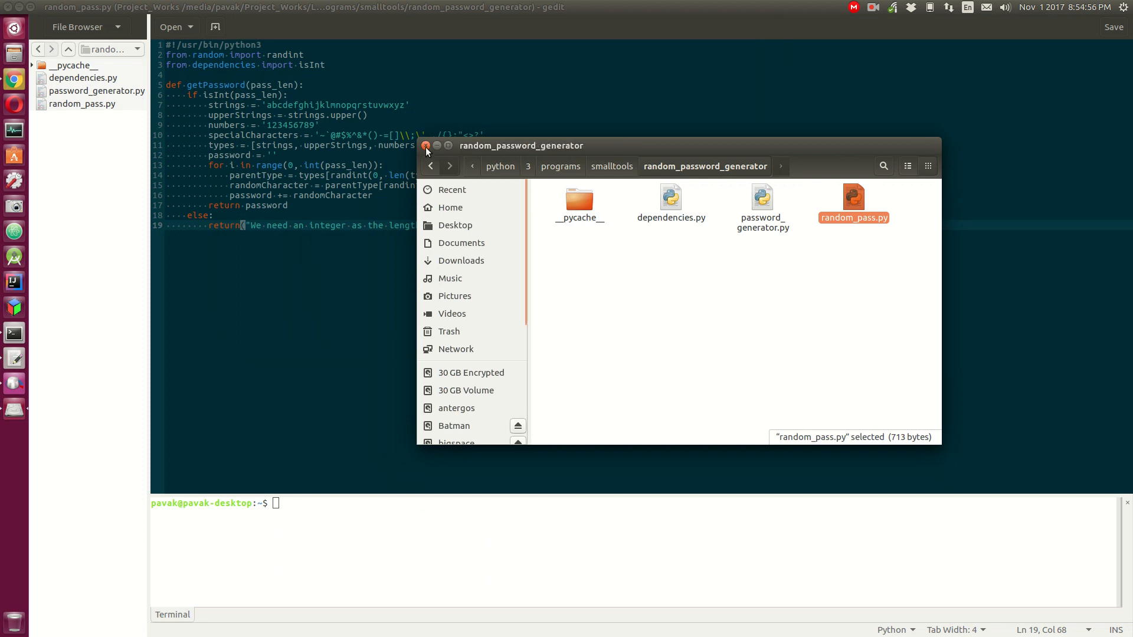
{"action": "left_click", "coordinate": [426, 146]}
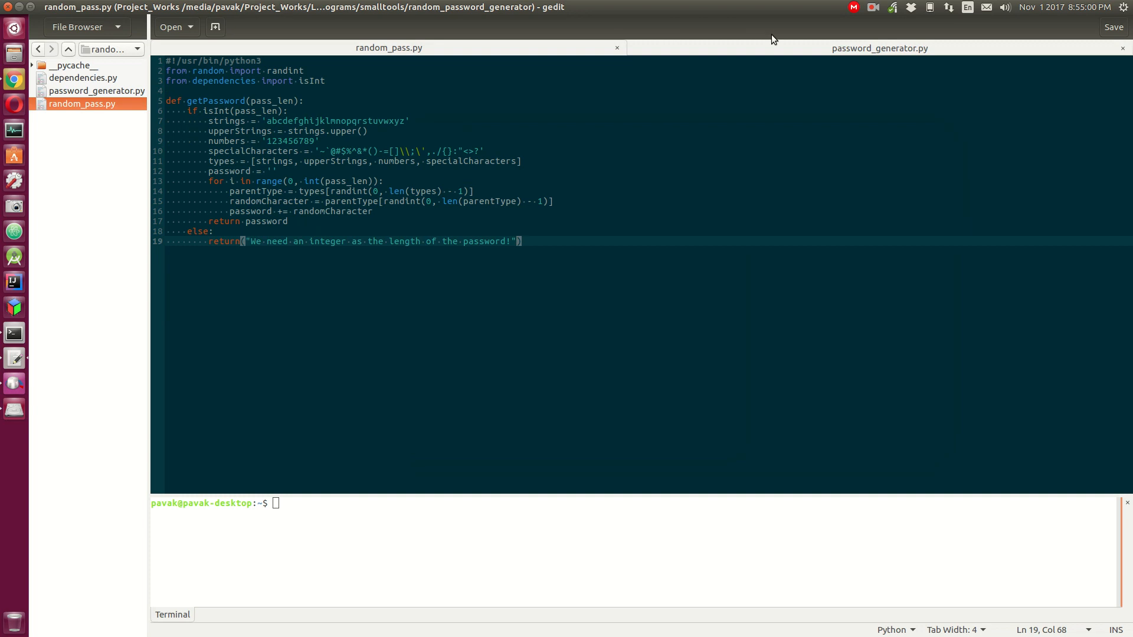
Step: Open dependencies.py from the side file browser as a third tab
{"action": "left_click", "coordinate": [78, 78]}
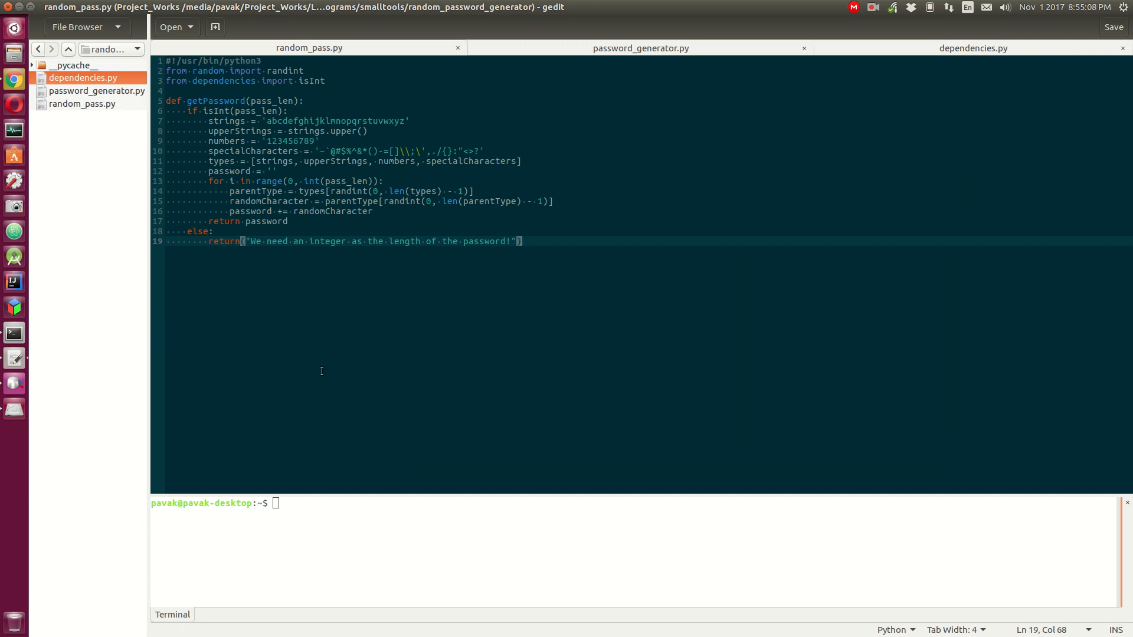
{"action": "mouse_move", "coordinate": [609, 337]}
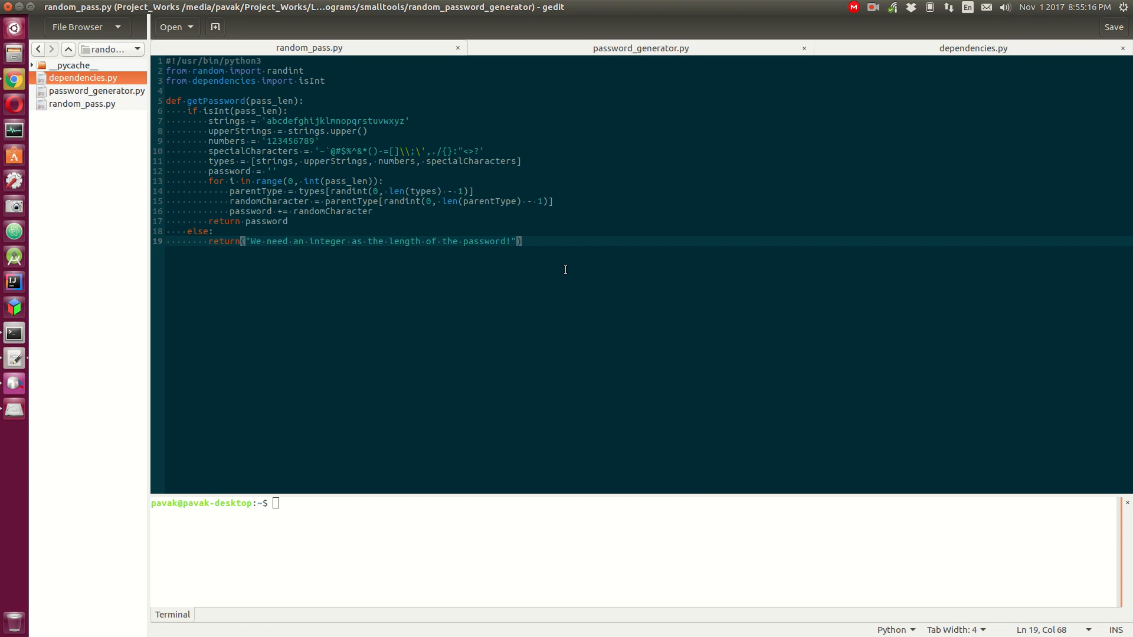
{"action": "mouse_move", "coordinate": [320, 498]}
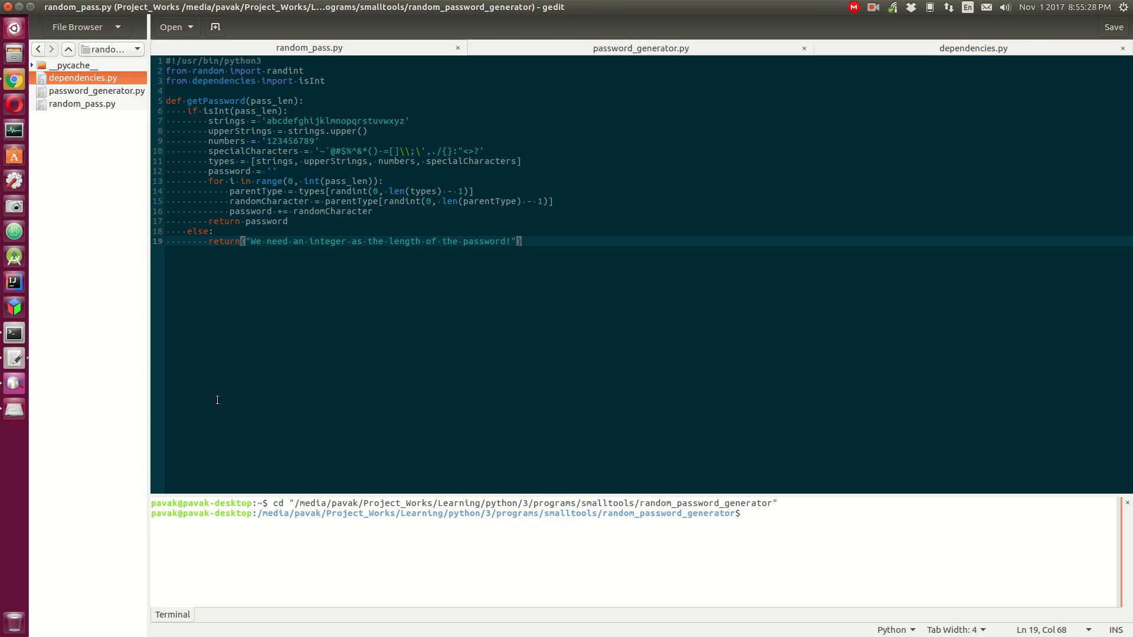
{"action": "mouse_move", "coordinate": [476, 563]}
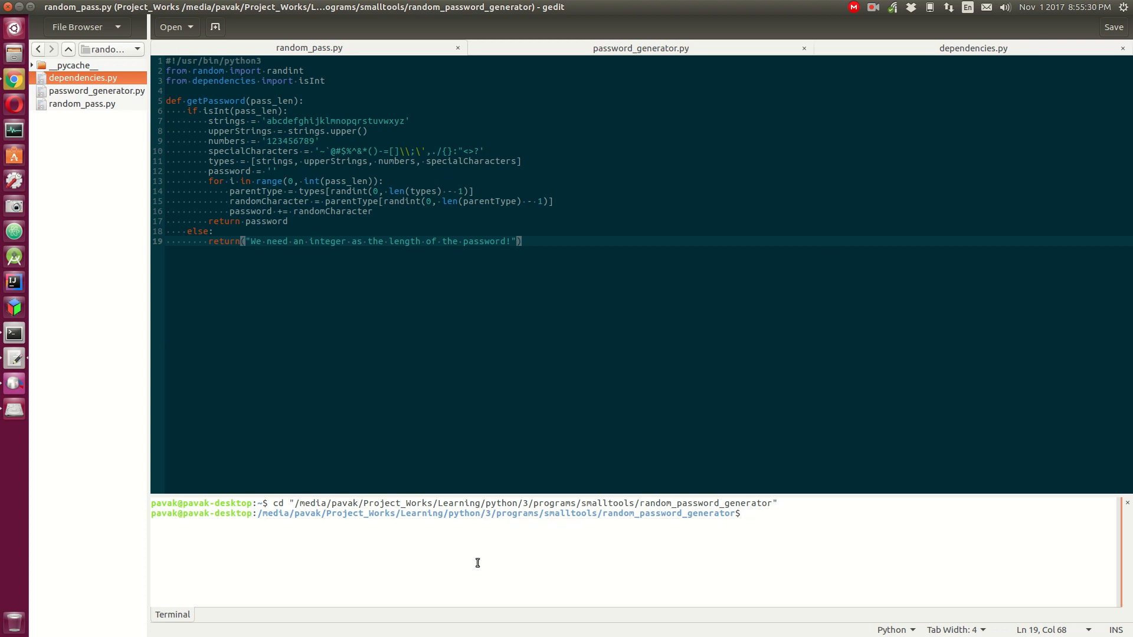
Step: List the project folder's files with ls in the embedded terminal
{"action": "type", "text": "./"}
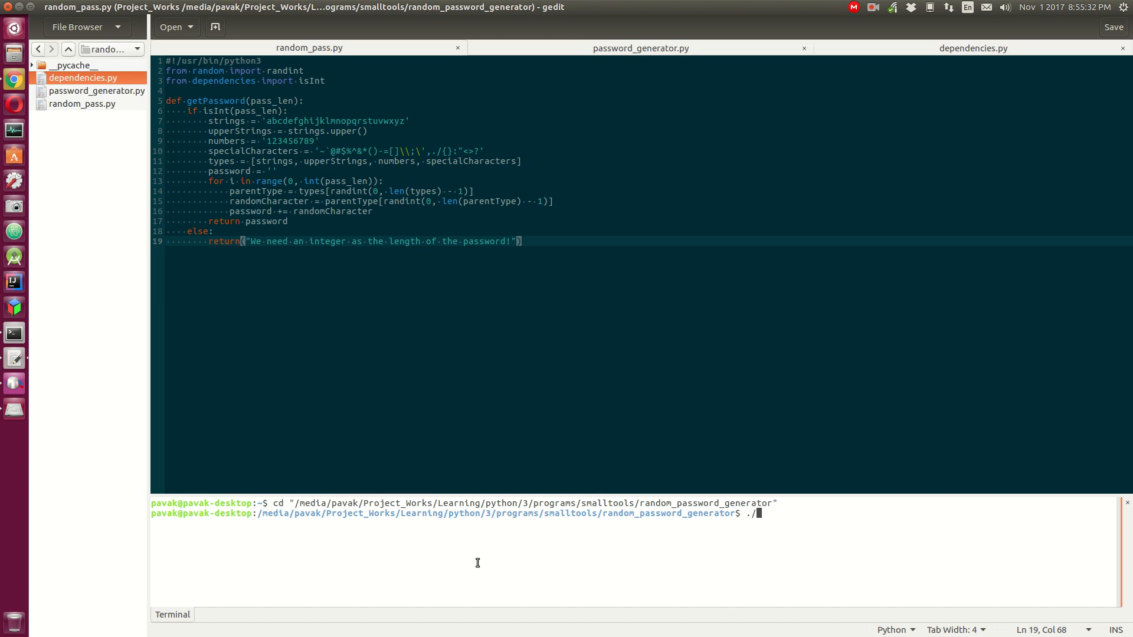
{"action": "type", "text": "ls"}
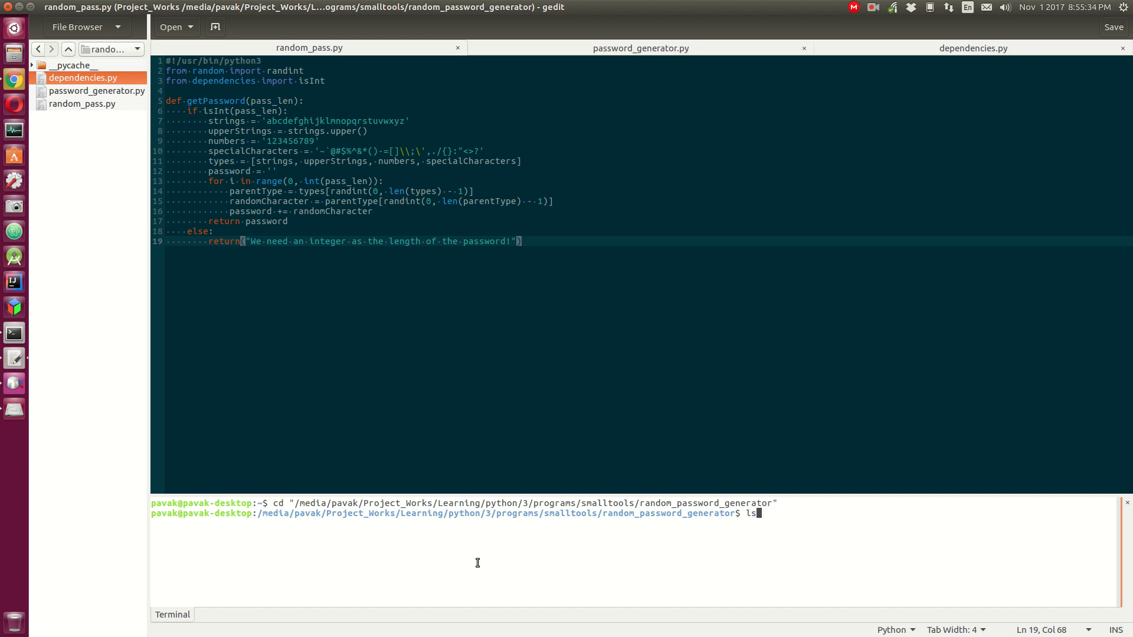
{"action": "key", "text": "Return"}
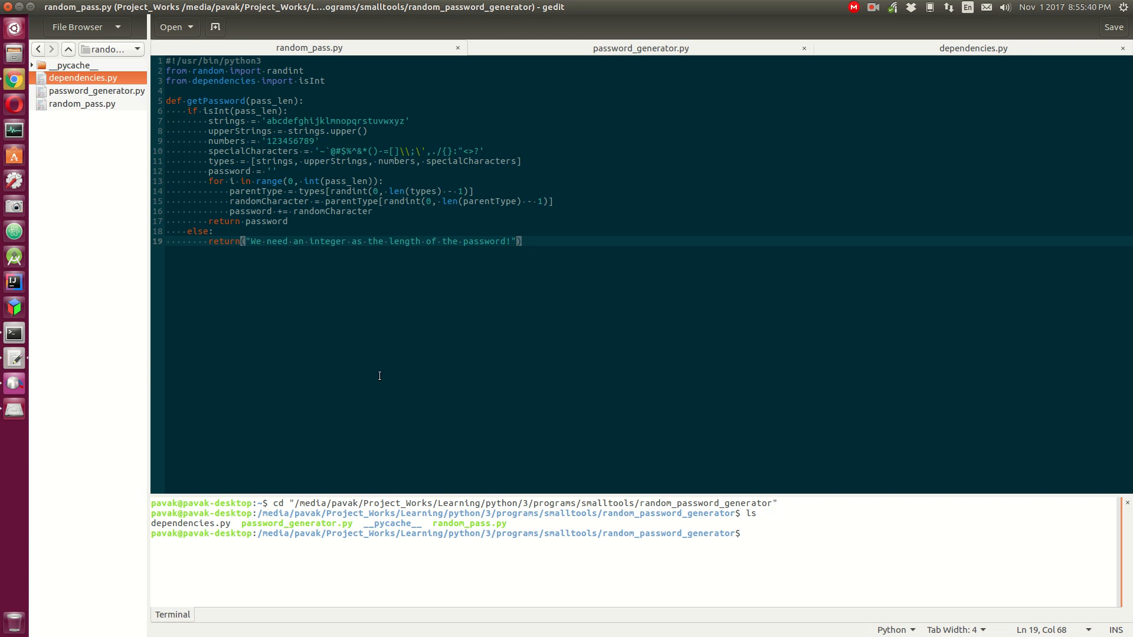
Step: Run ./password_generator.py and enter length 6 to get a six-character password
{"action": "type", "text": "./password_generator.py"}
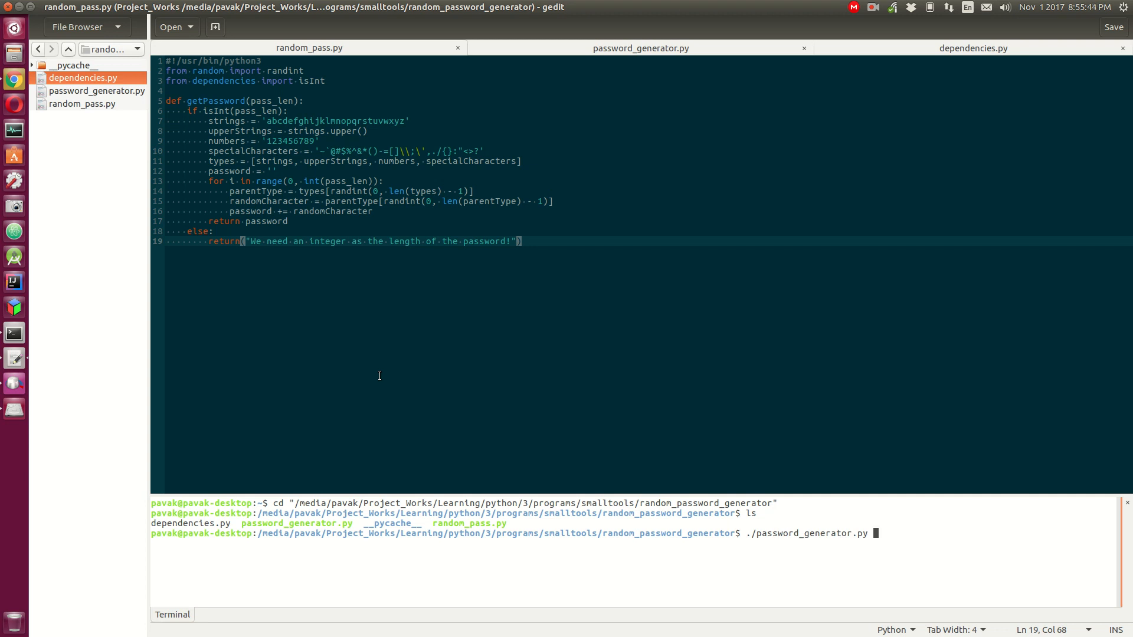
{"action": "key", "text": "Return"}
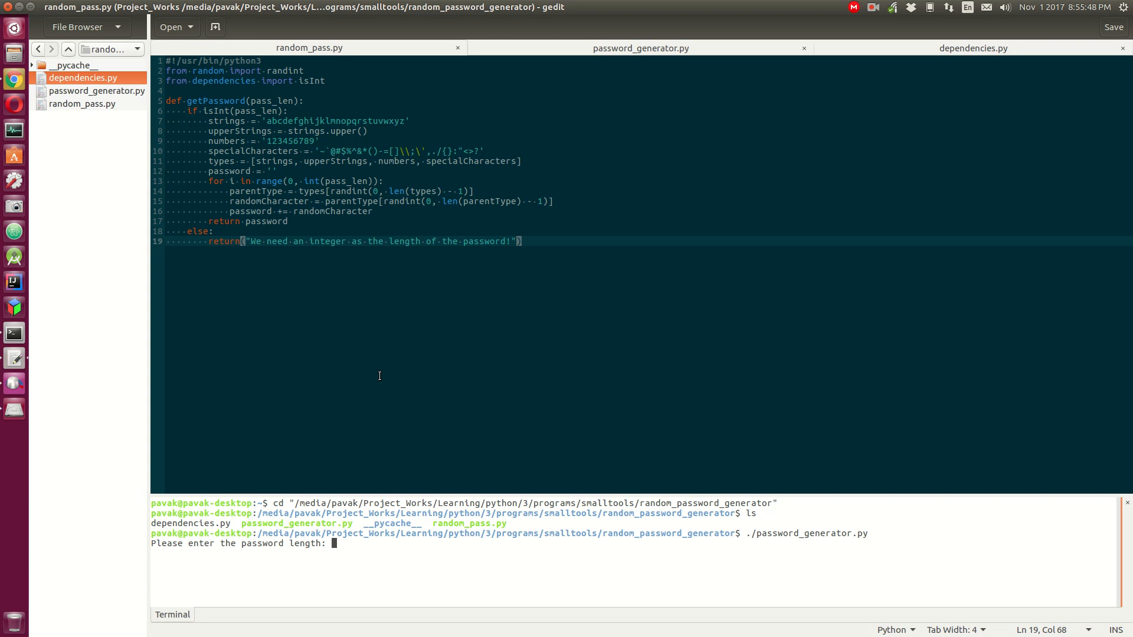
{"action": "type", "text": "6"}
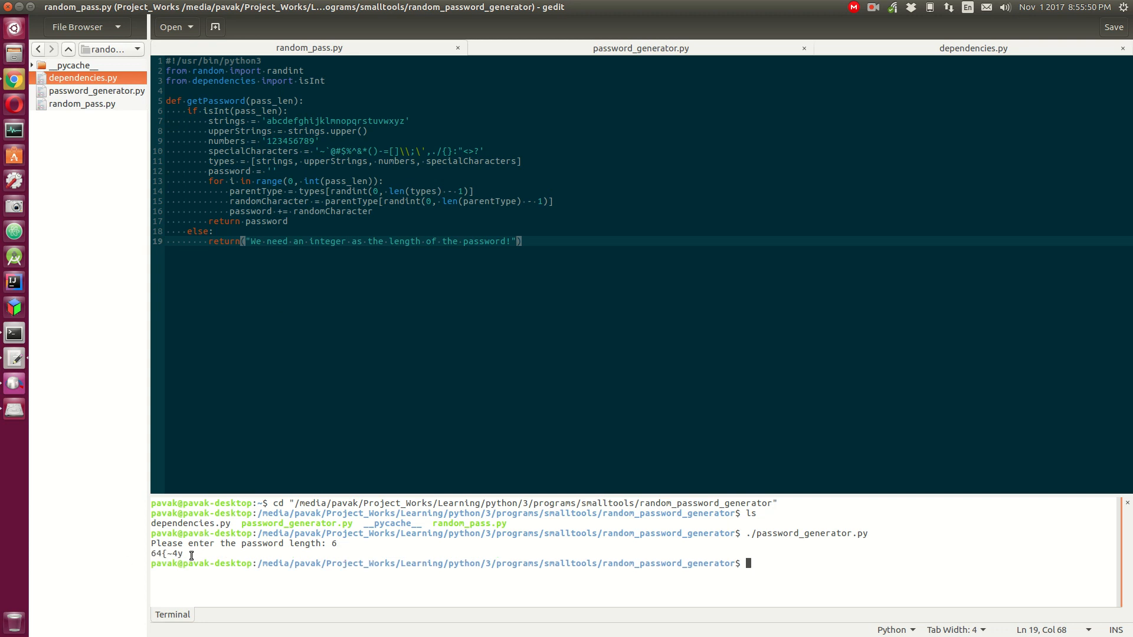